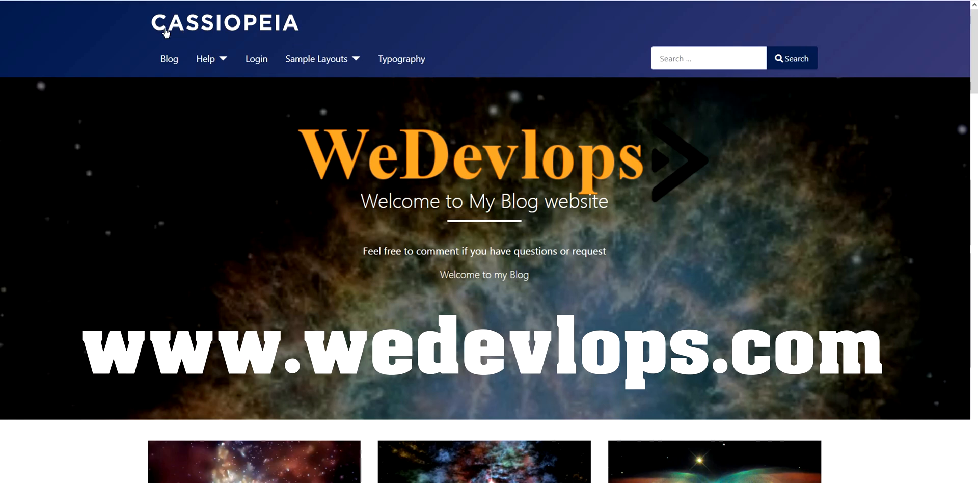
mouse_move(232, 53)
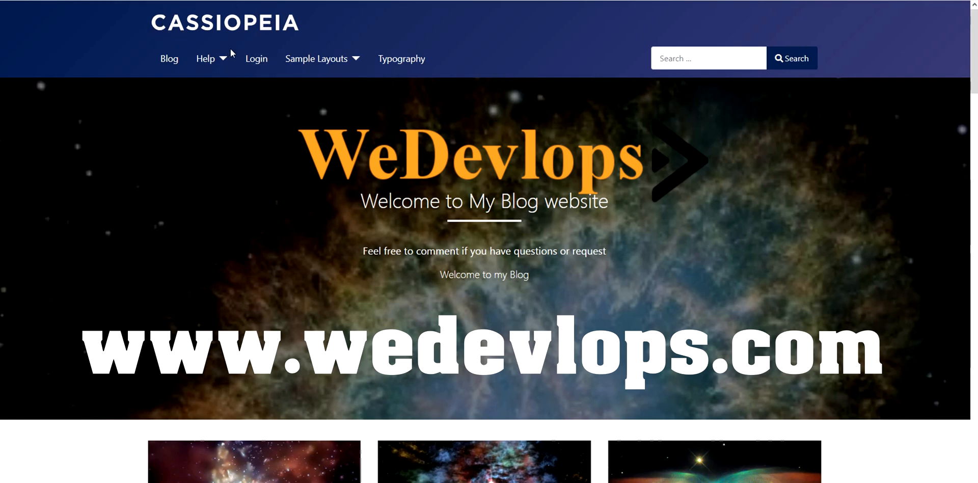
mouse_move(342, 104)
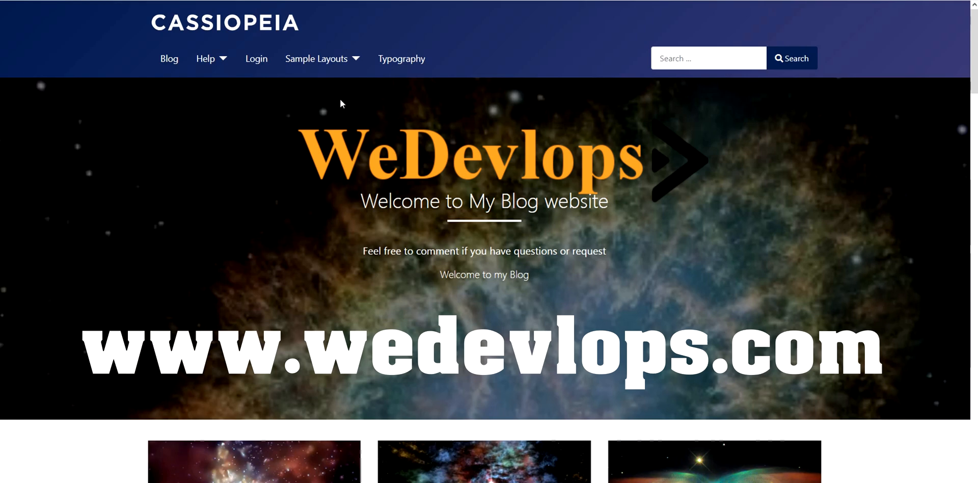
mouse_move(369, 192)
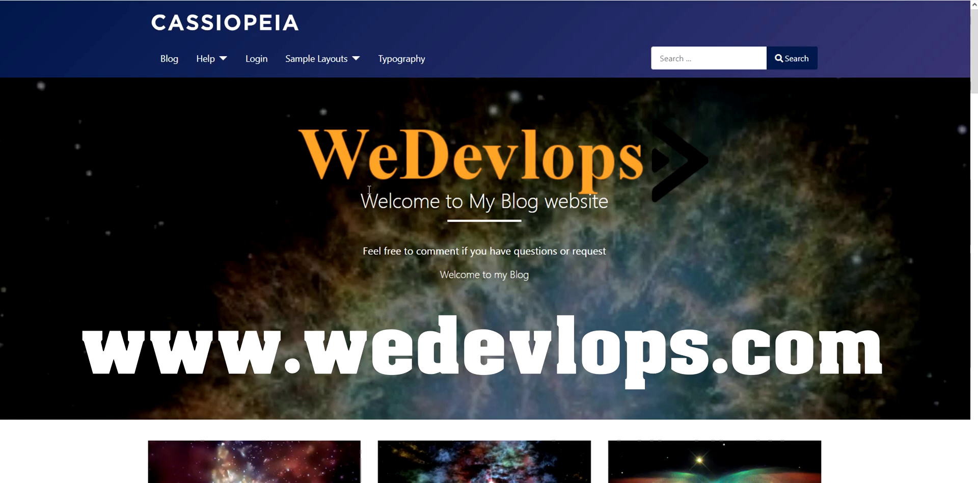
mouse_move(636, 203)
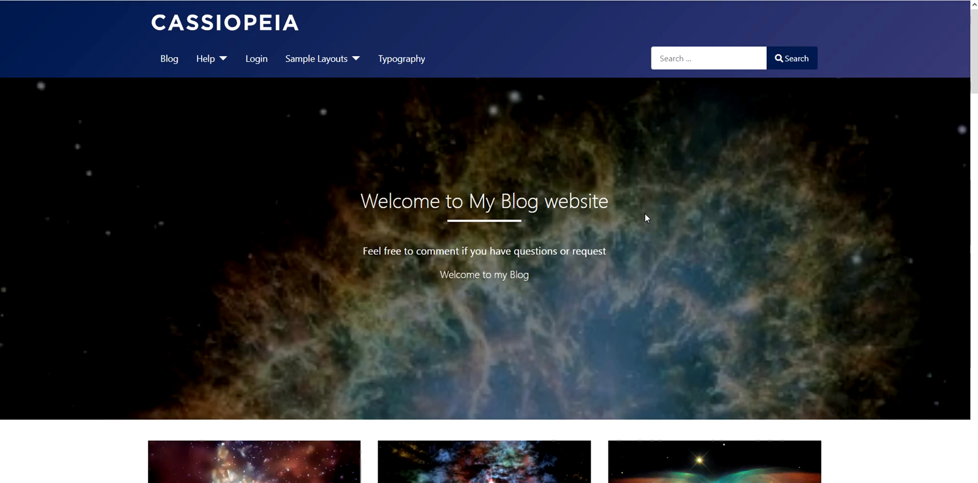
mouse_move(650, 217)
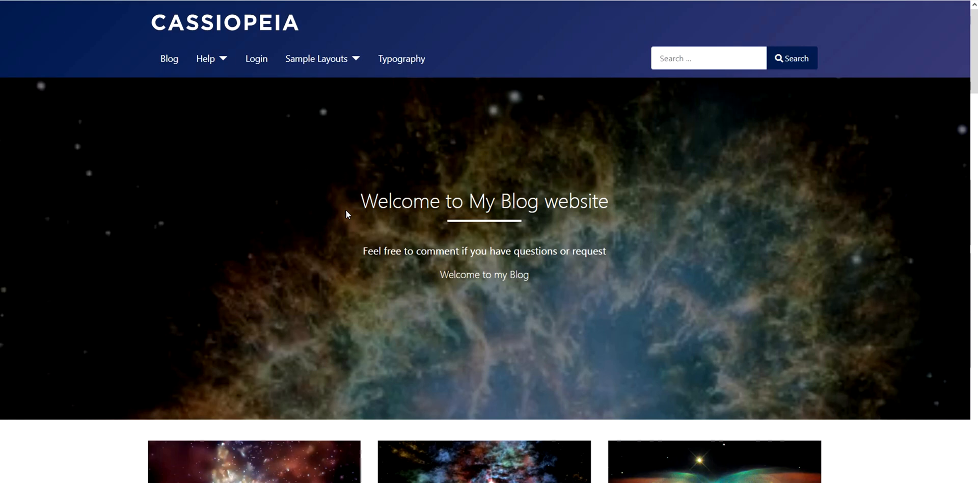
mouse_move(369, 224)
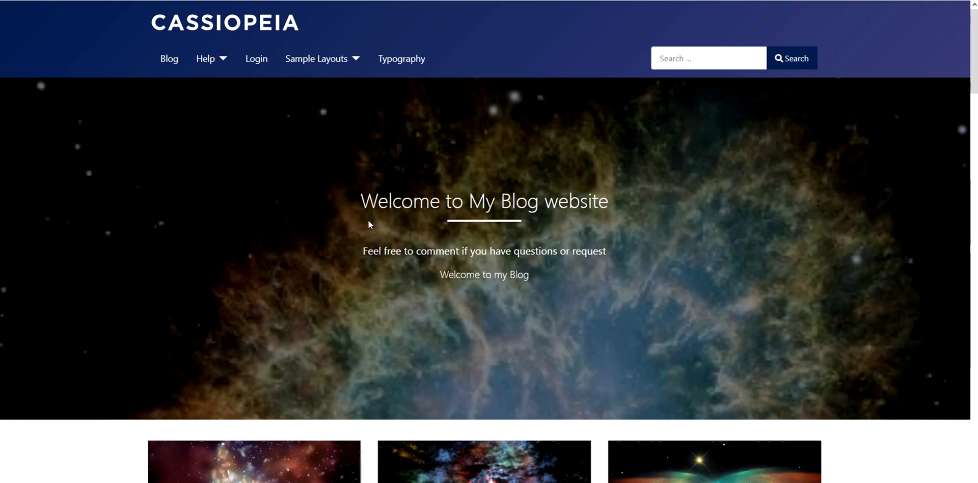
mouse_move(297, 68)
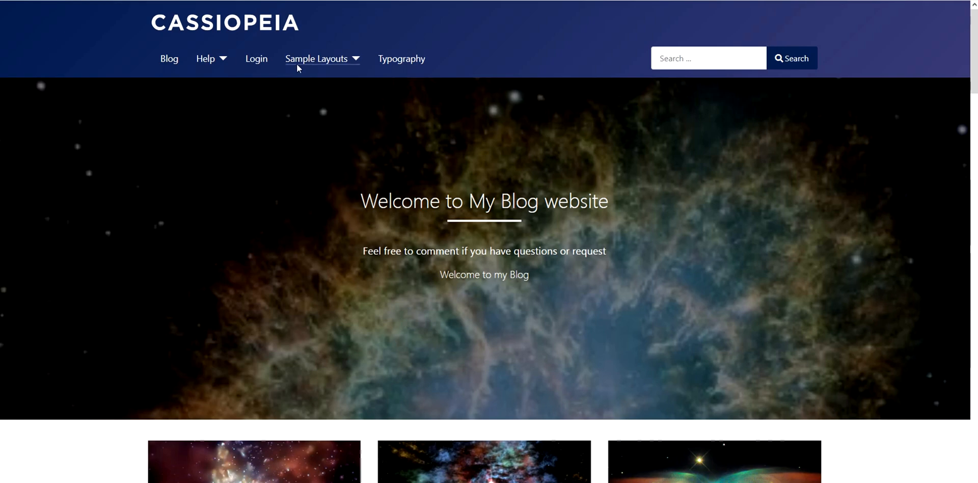
mouse_move(192, 51)
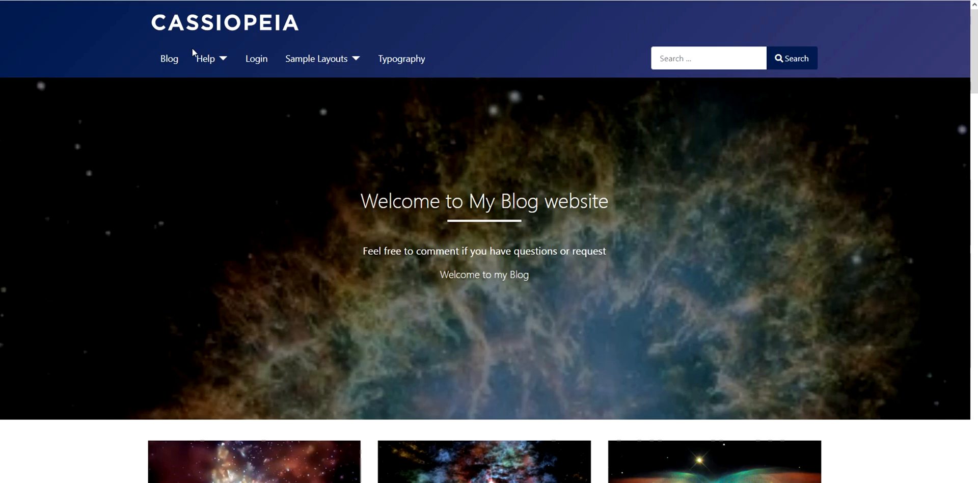
mouse_move(169, 26)
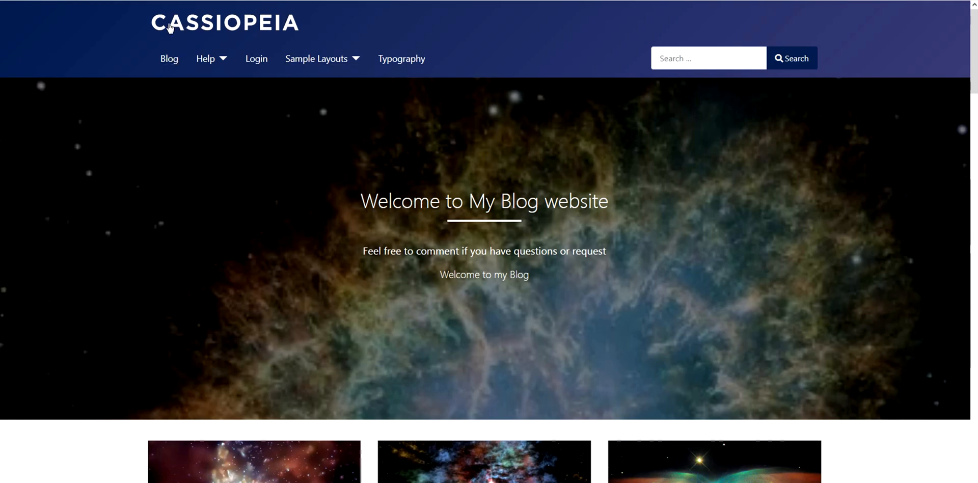
mouse_move(191, 29)
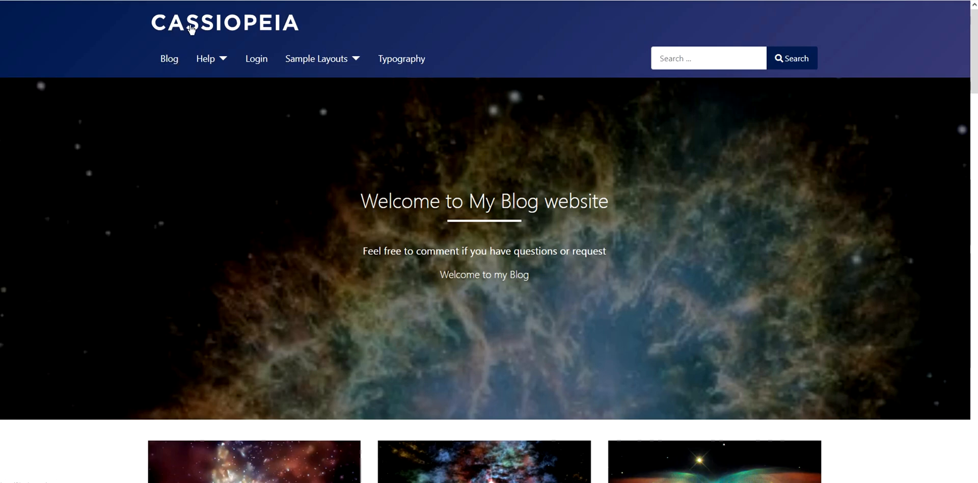
mouse_move(288, 158)
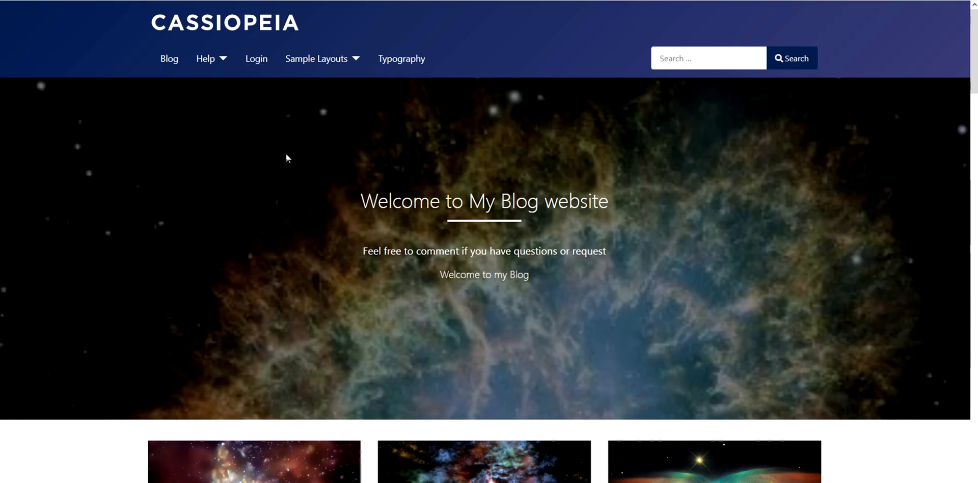
mouse_move(286, 161)
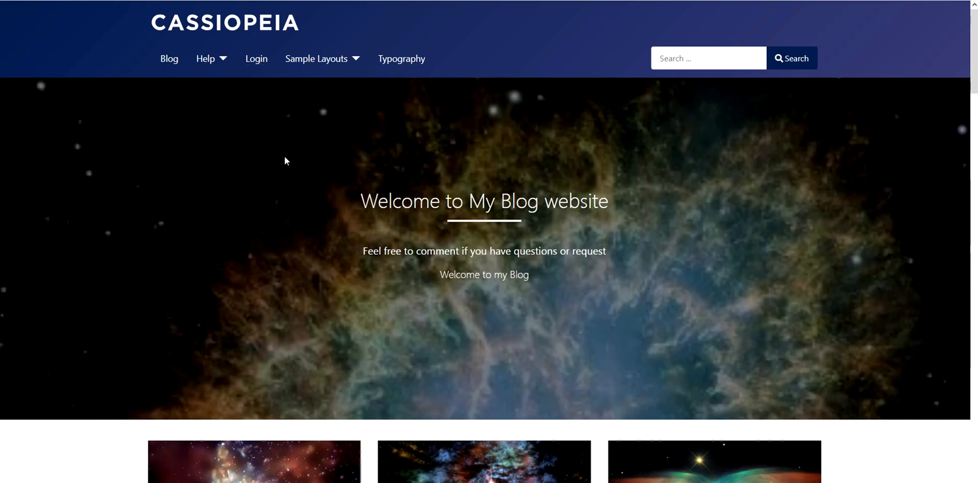
mouse_move(473, 184)
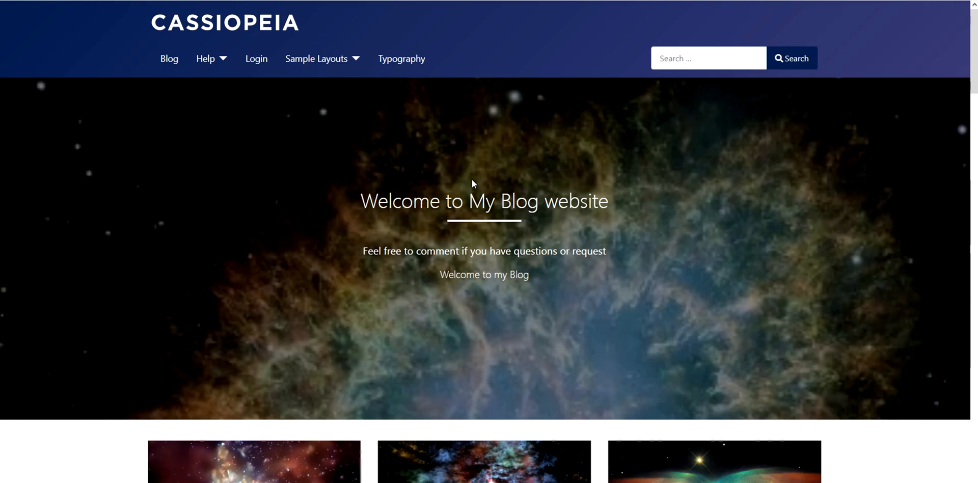
mouse_move(492, 182)
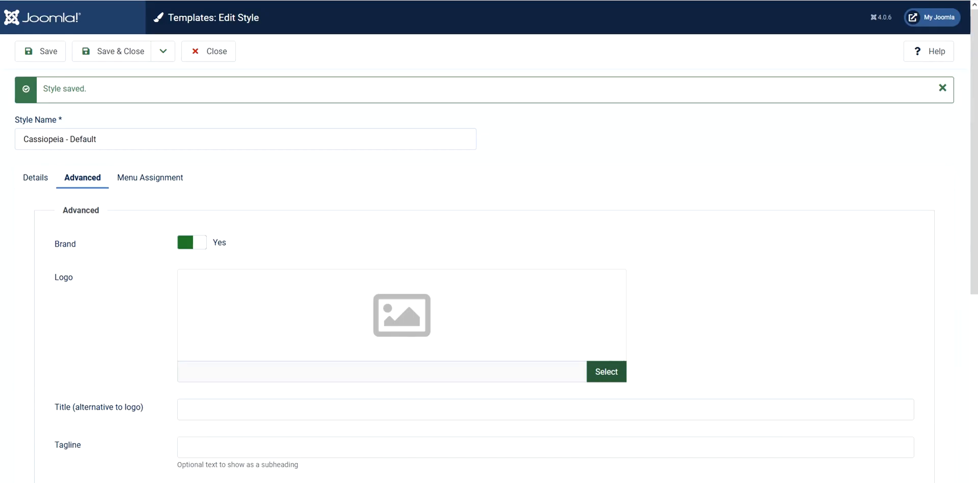
mouse_move(203, 61)
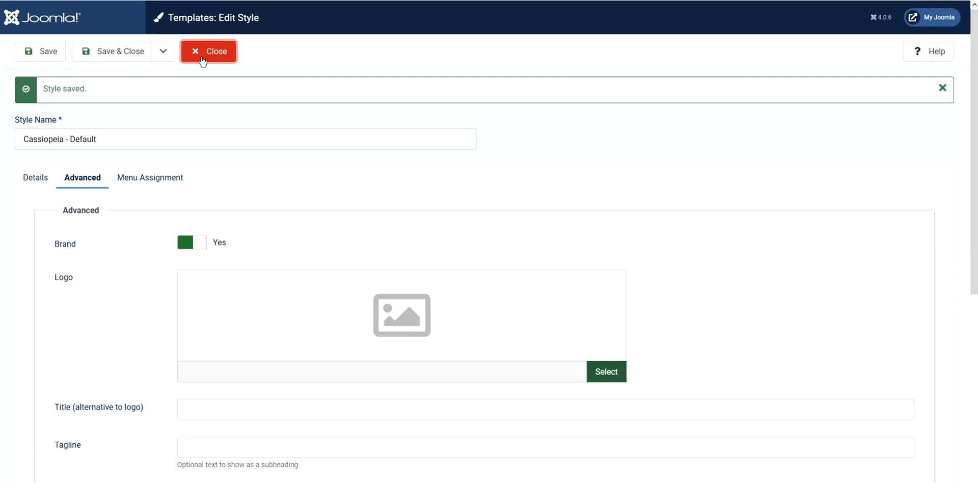
Close the Edit Style screen to return to the Site template styles list.
click(208, 51)
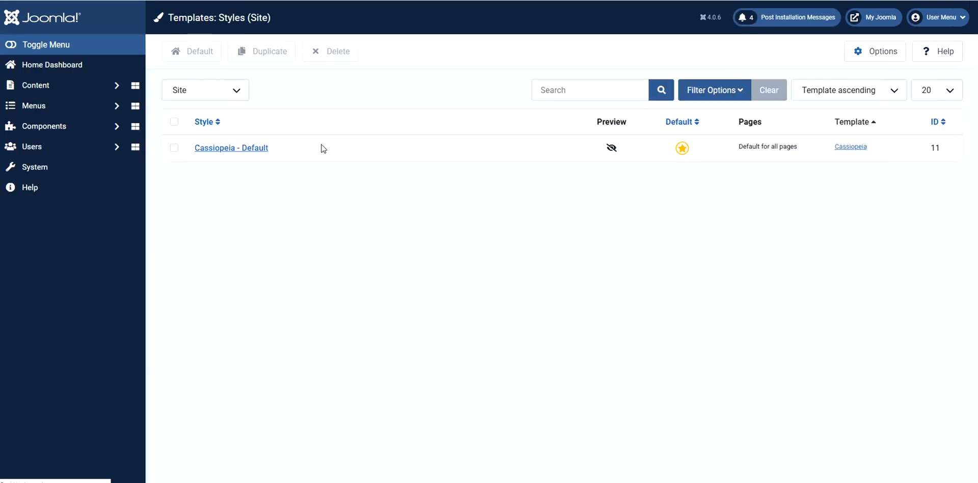
mouse_move(42, 71)
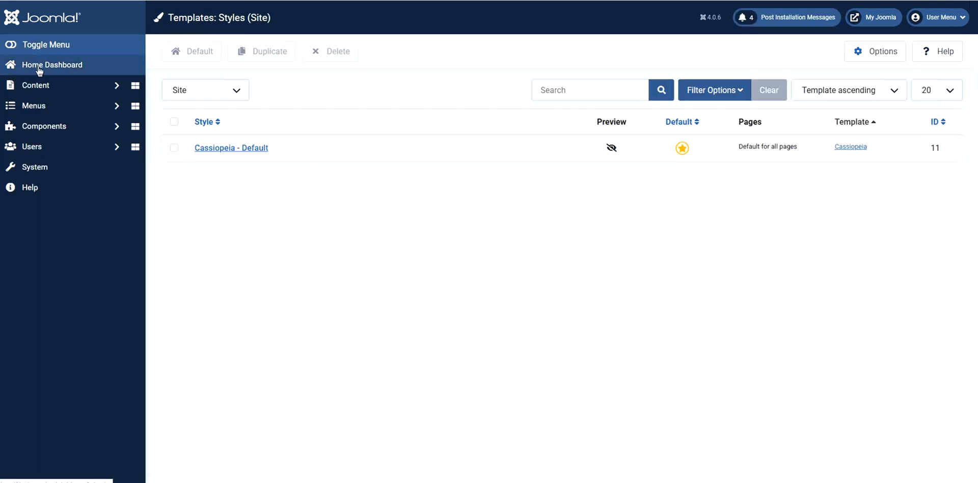
Go to the Home Dashboard and from there into the System Dashboard.
click(51, 65)
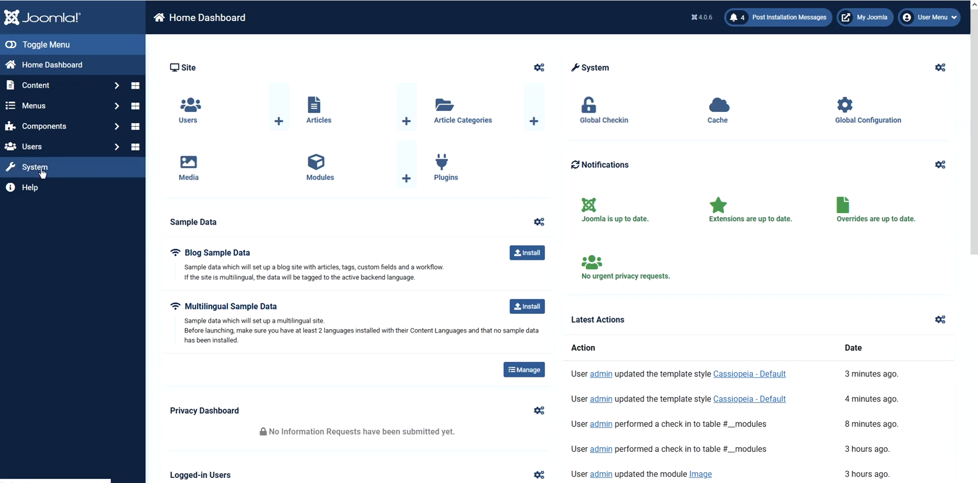
click(35, 167)
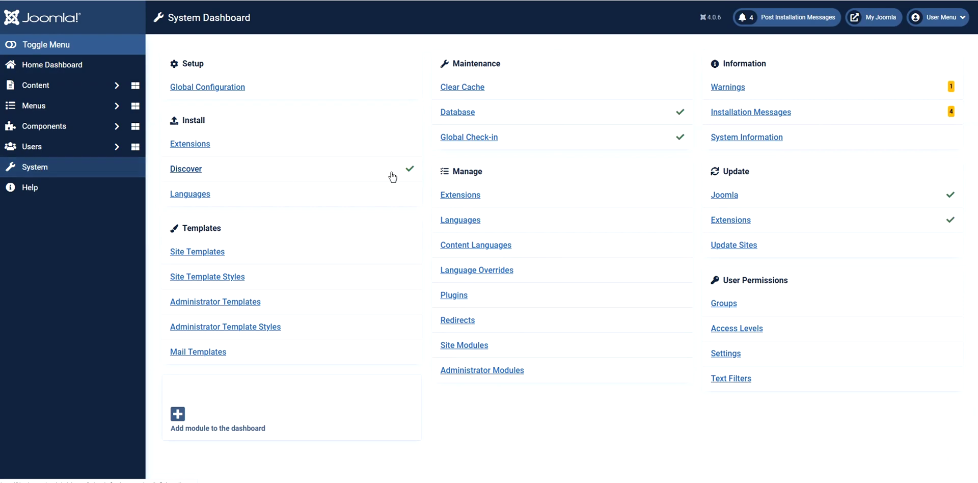
mouse_move(194, 282)
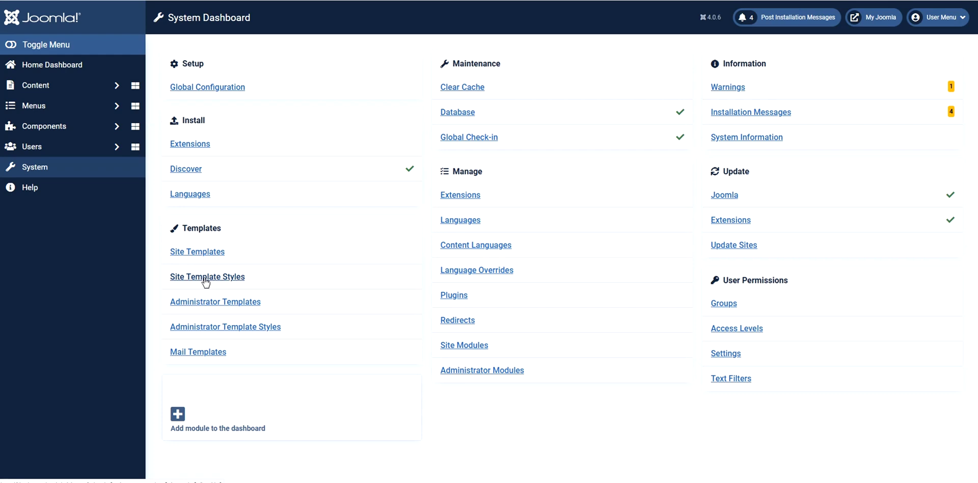
Show the Site Template Styles list with Cassiopeia - Default.
click(207, 277)
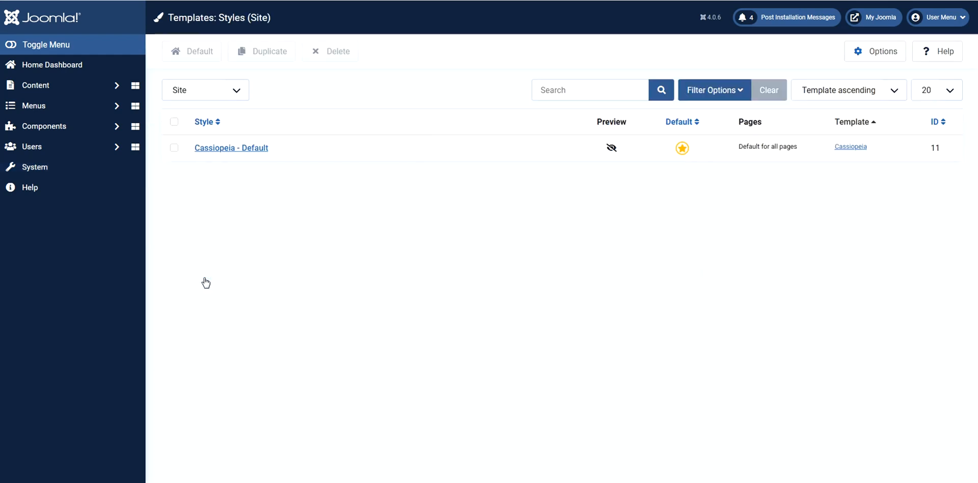
mouse_move(217, 164)
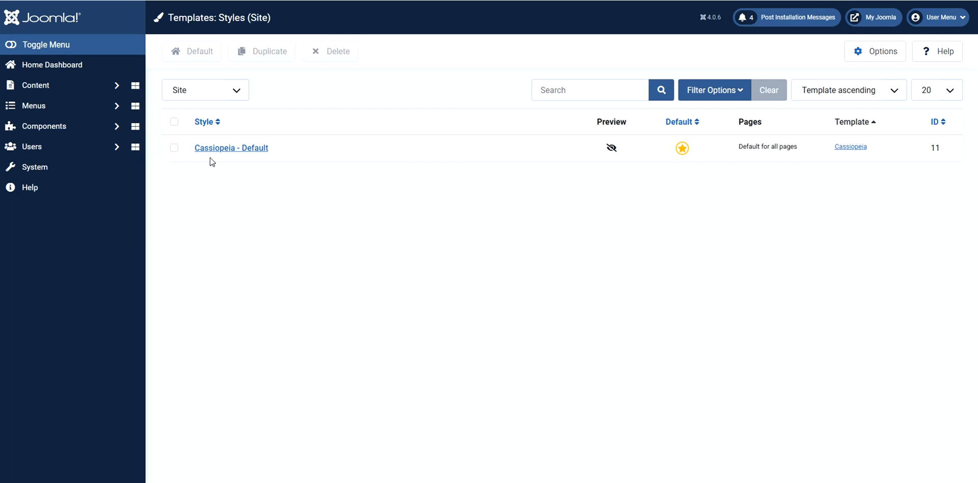
mouse_move(302, 181)
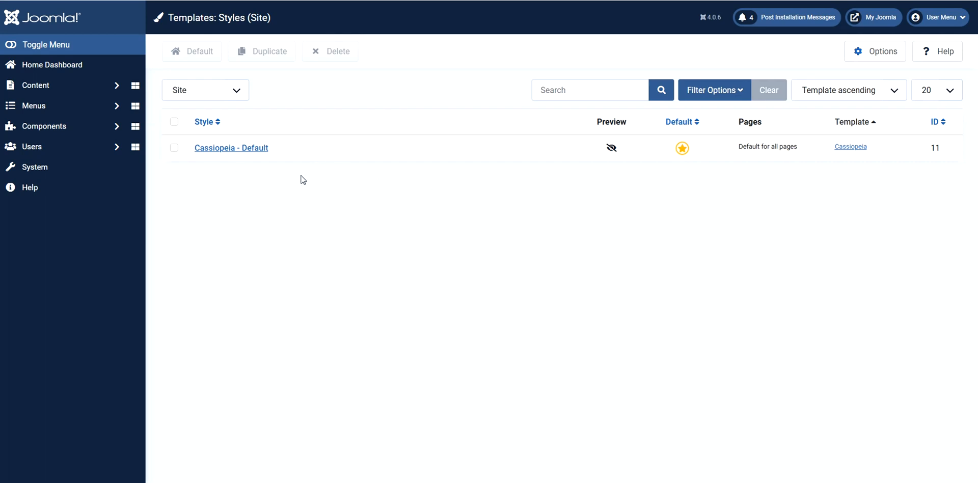
mouse_move(253, 152)
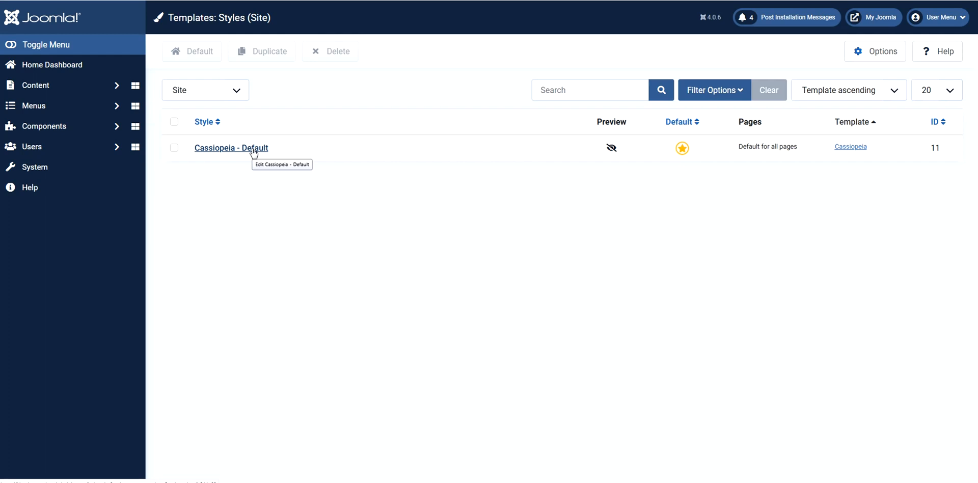
click(230, 148)
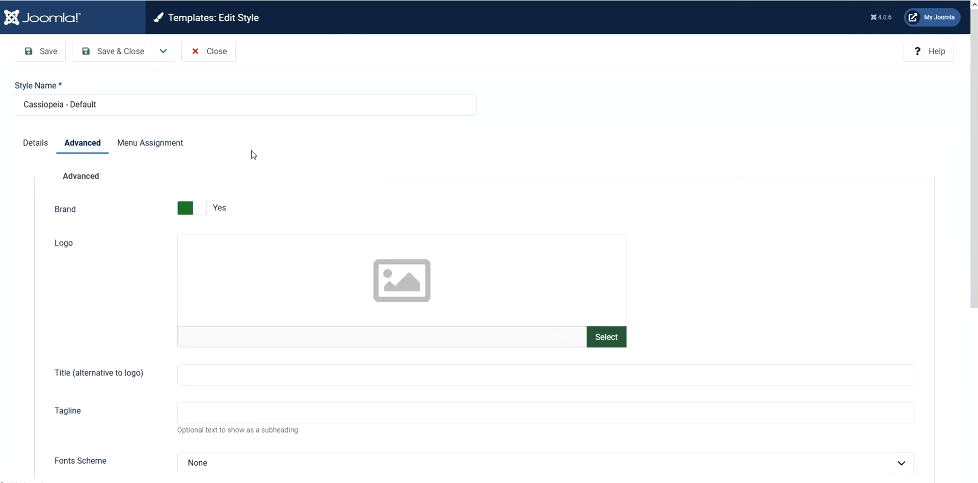
mouse_move(59, 154)
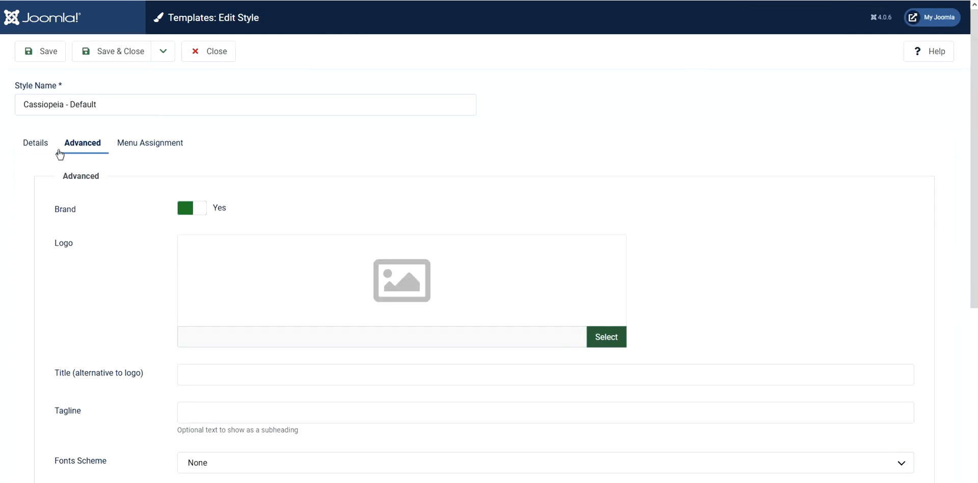
scroll(down, 3)
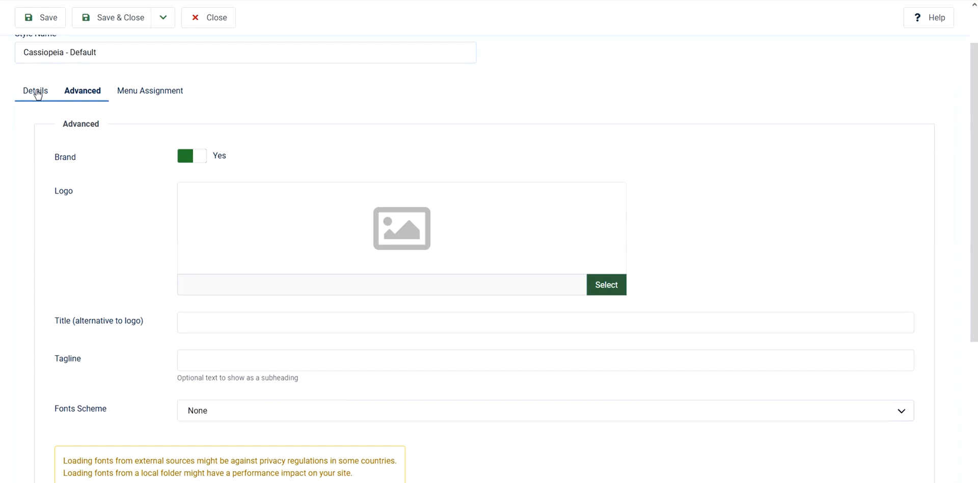
click(34, 91)
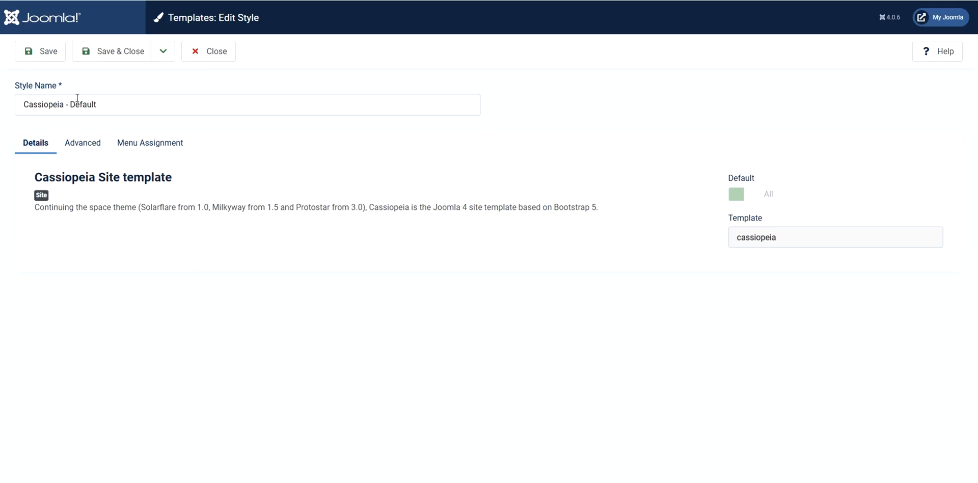
click(82, 142)
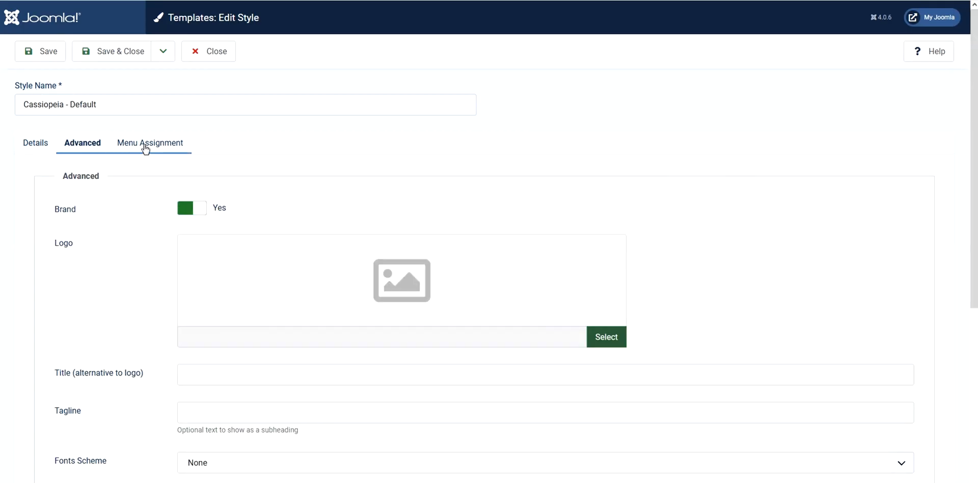
click(149, 144)
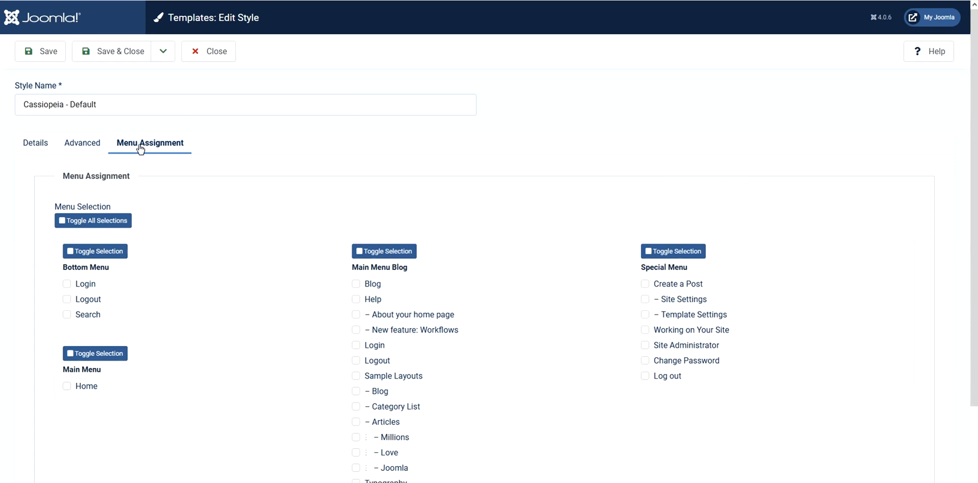
click(81, 143)
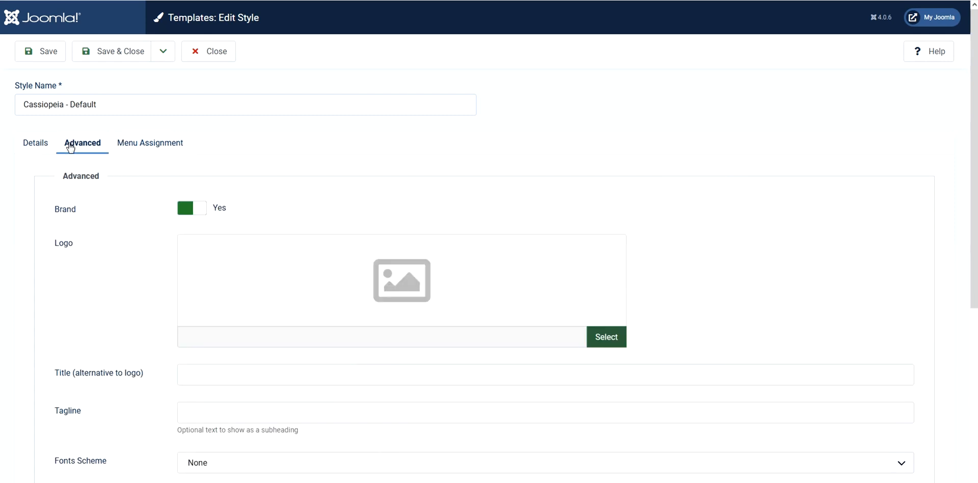
scroll(down, 3)
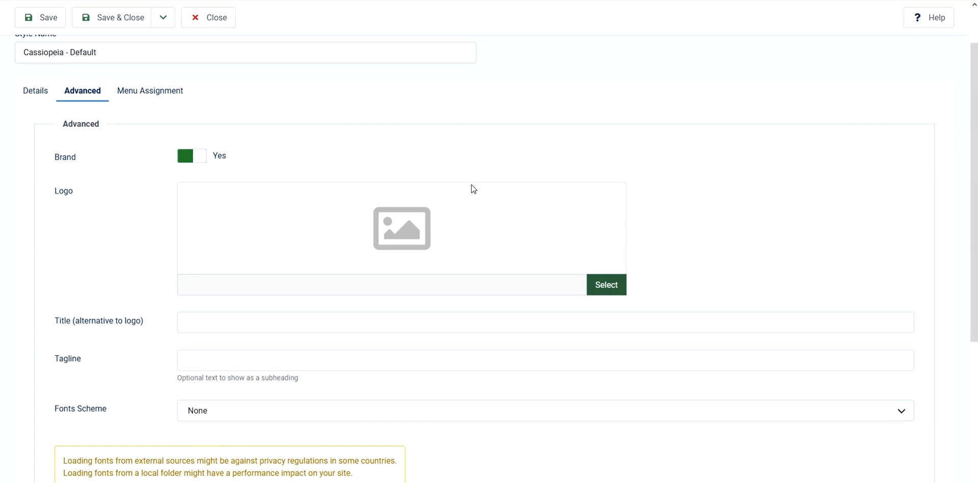
mouse_move(549, 235)
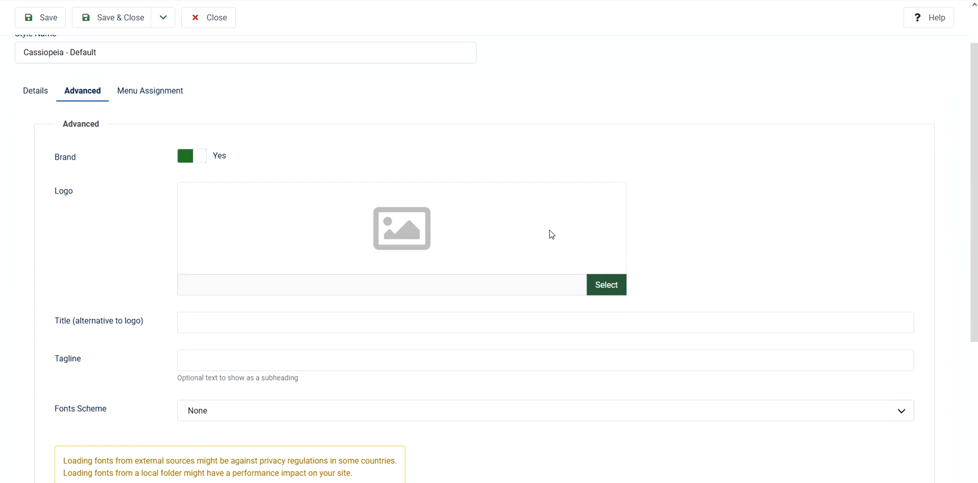
mouse_move(552, 238)
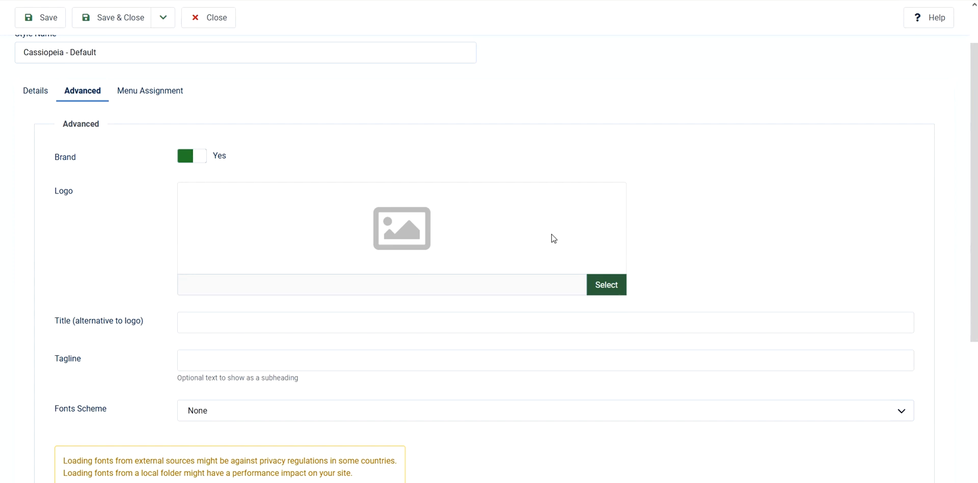
mouse_move(211, 182)
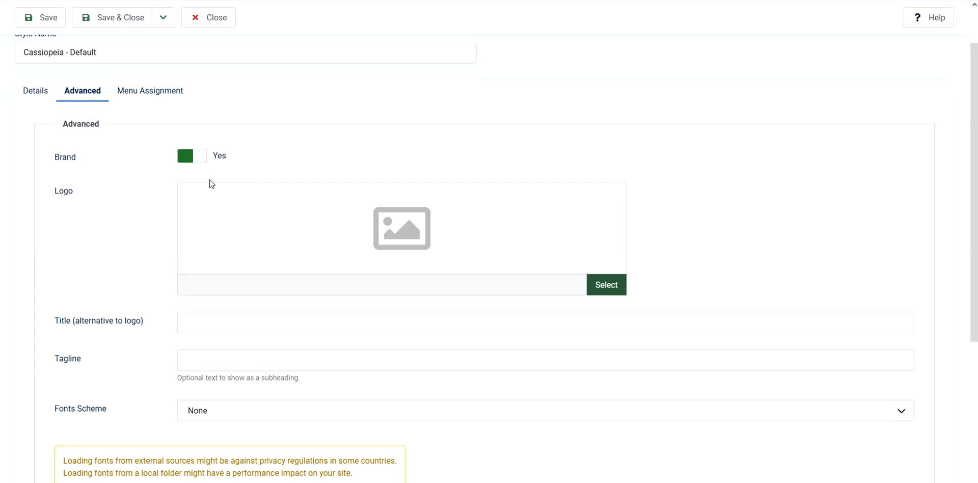
mouse_move(314, 220)
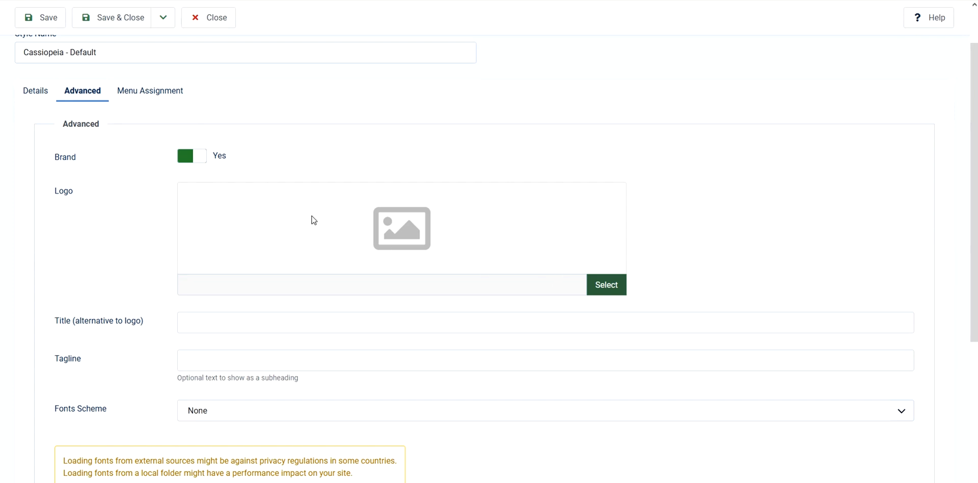
mouse_move(74, 201)
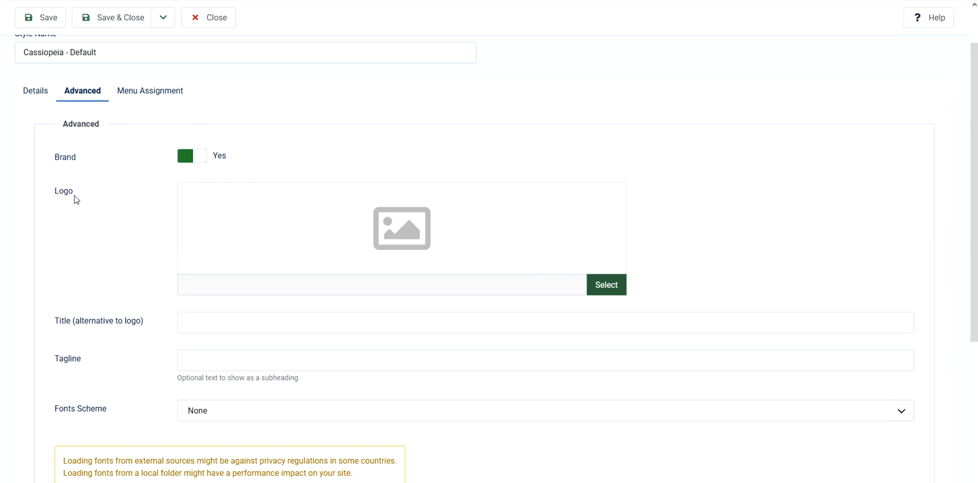
mouse_move(614, 263)
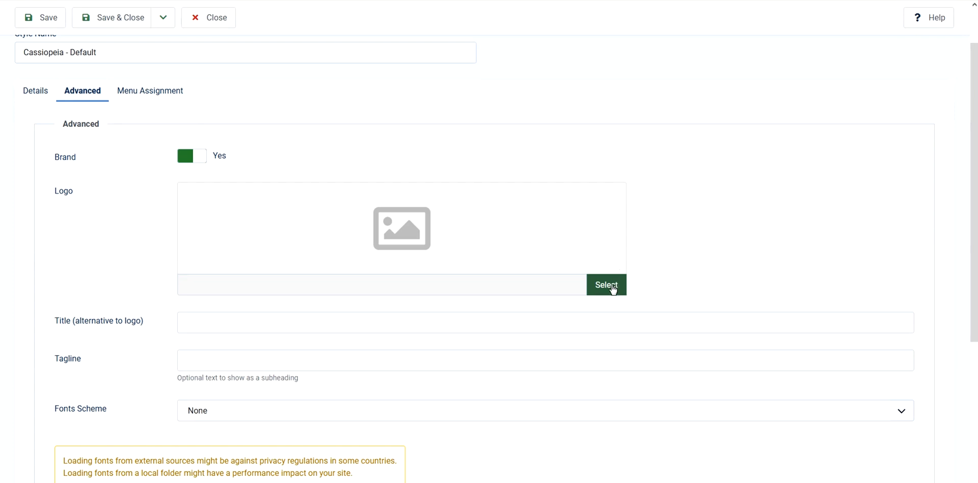
mouse_move(101, 328)
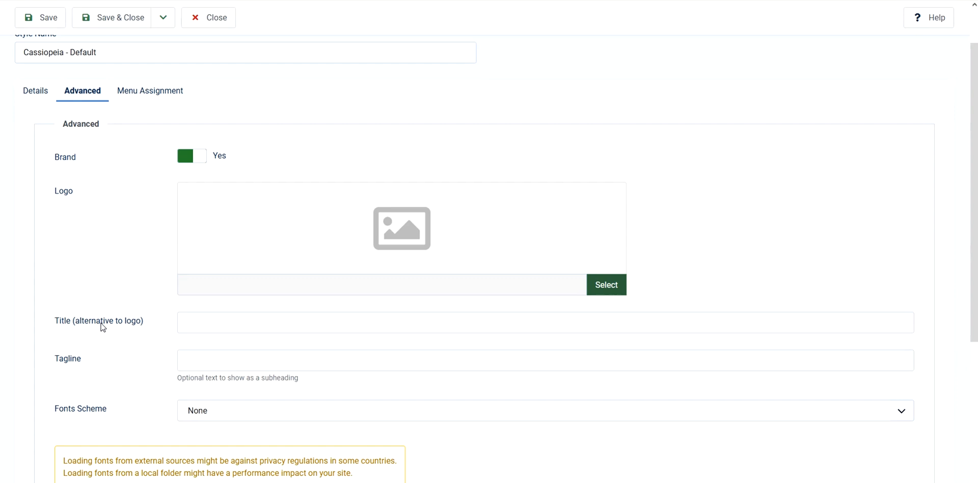
mouse_move(96, 331)
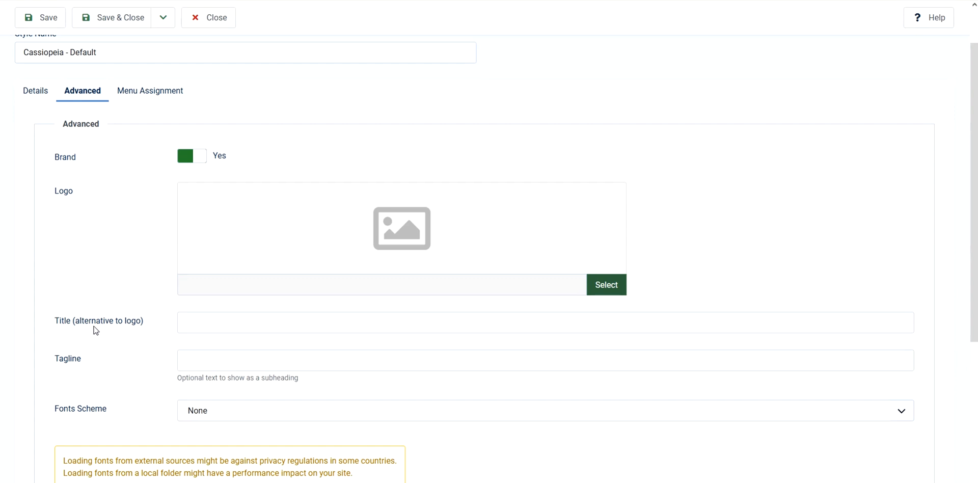
mouse_move(93, 369)
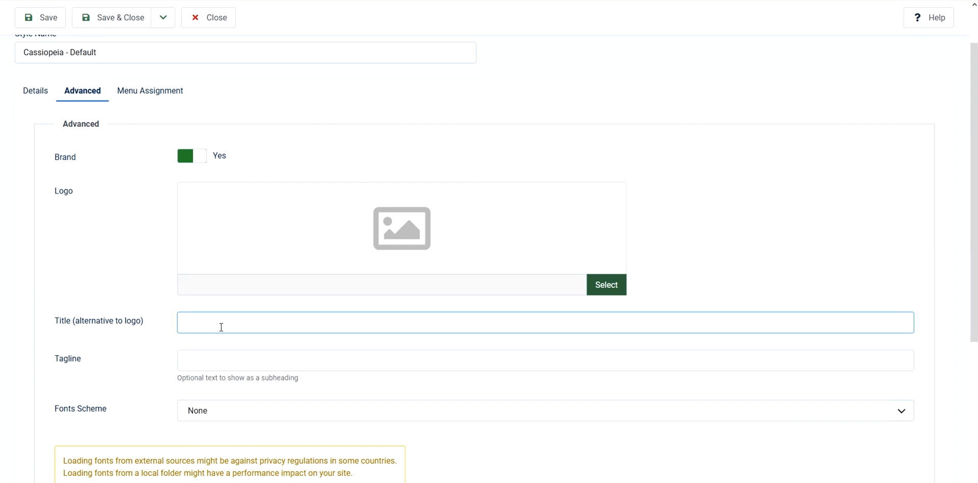
mouse_move(218, 325)
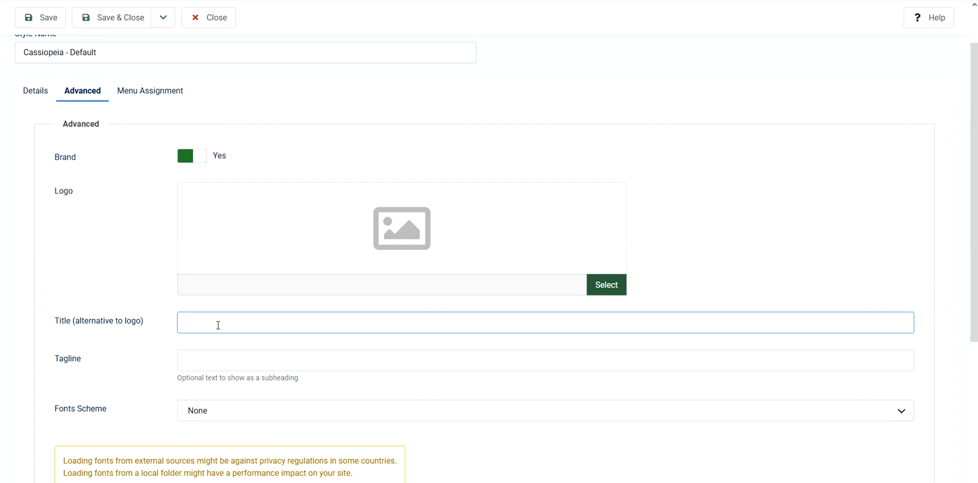
Enter MyBLOG-logo as the Title (alternative to logo) of the Cassiopeia style.
text(My)
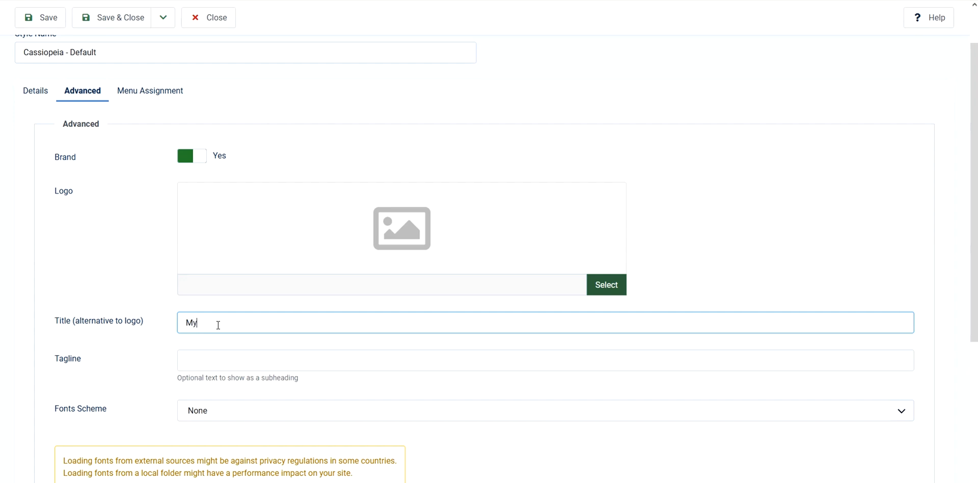
text(BLOG)
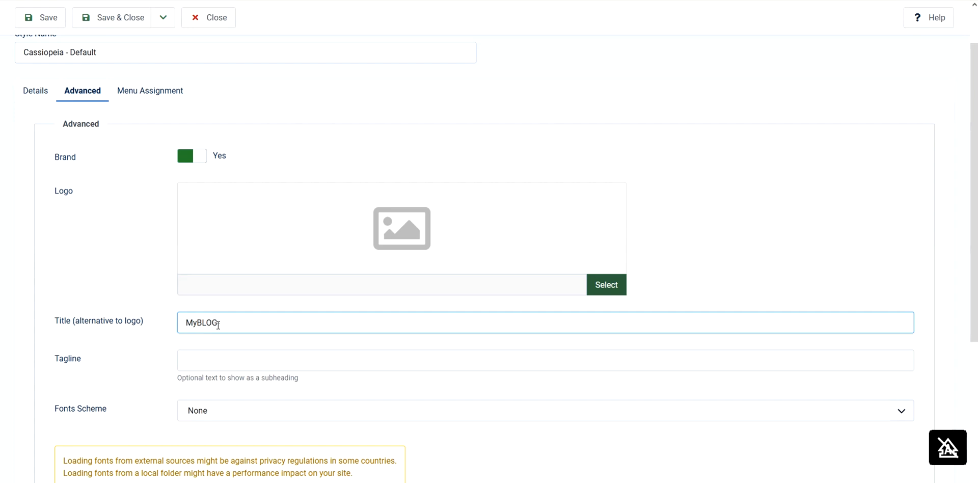
text(logo)
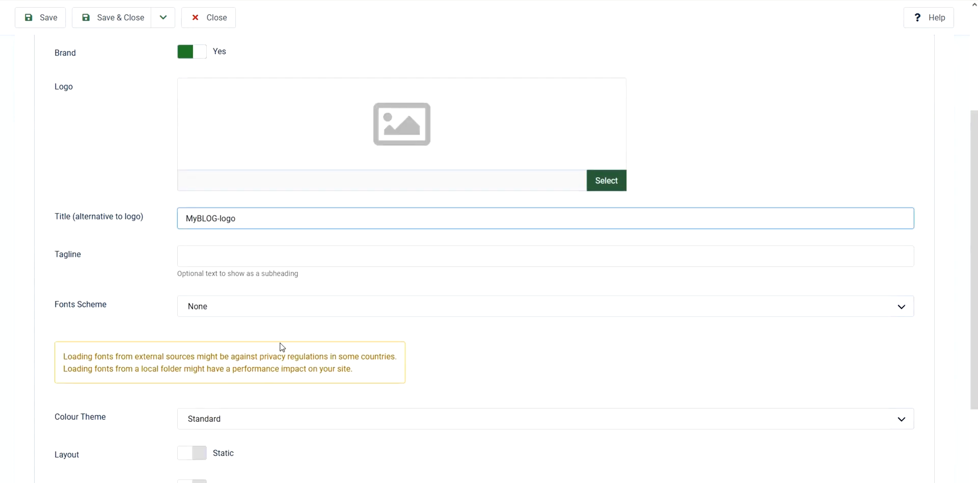
scroll(down, 3)
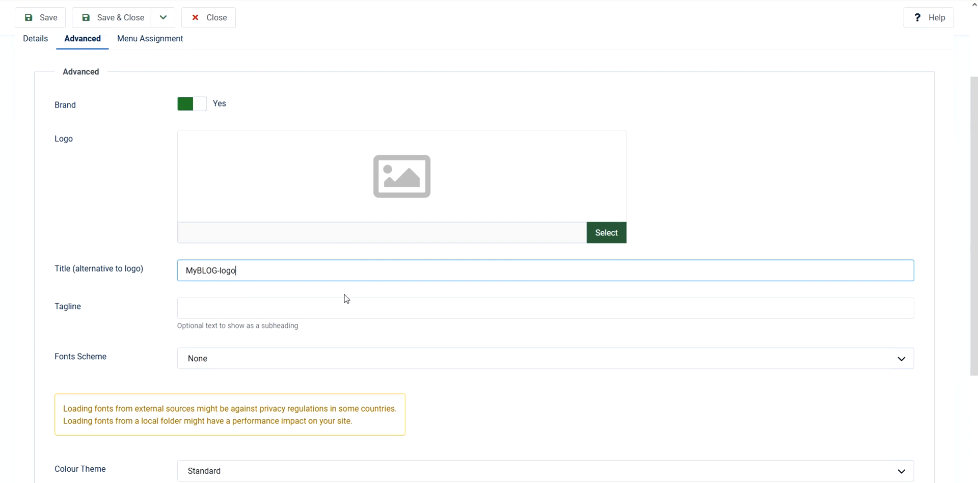
mouse_move(540, 296)
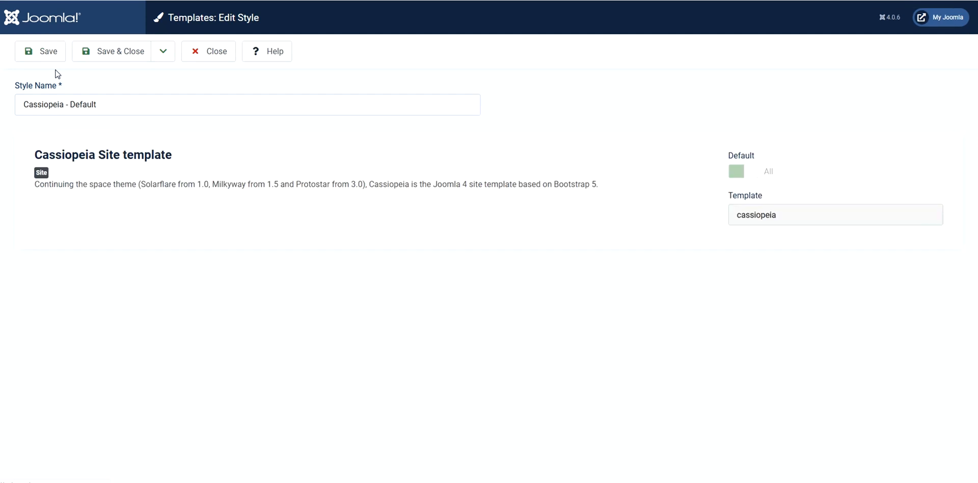
Save the Cassiopeia - Default style so the MyBLOG-logo title is stored.
click(41, 51)
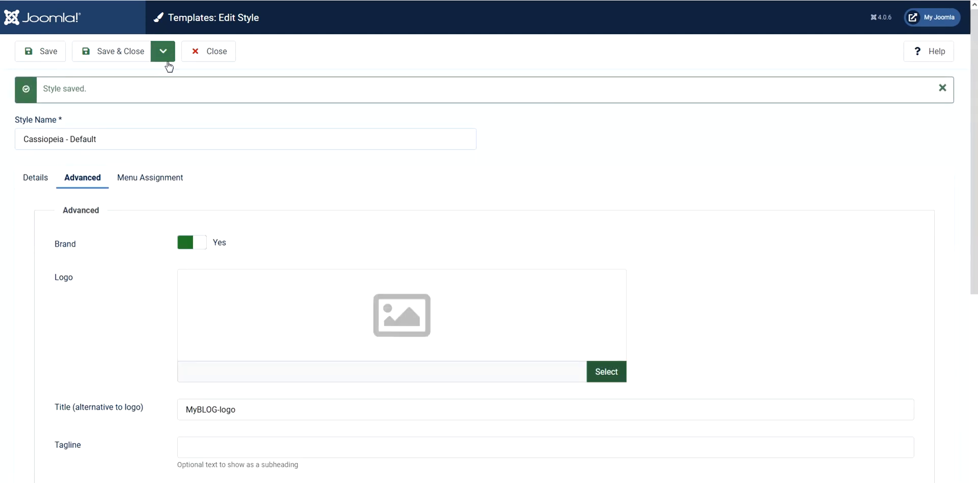
mouse_move(709, 107)
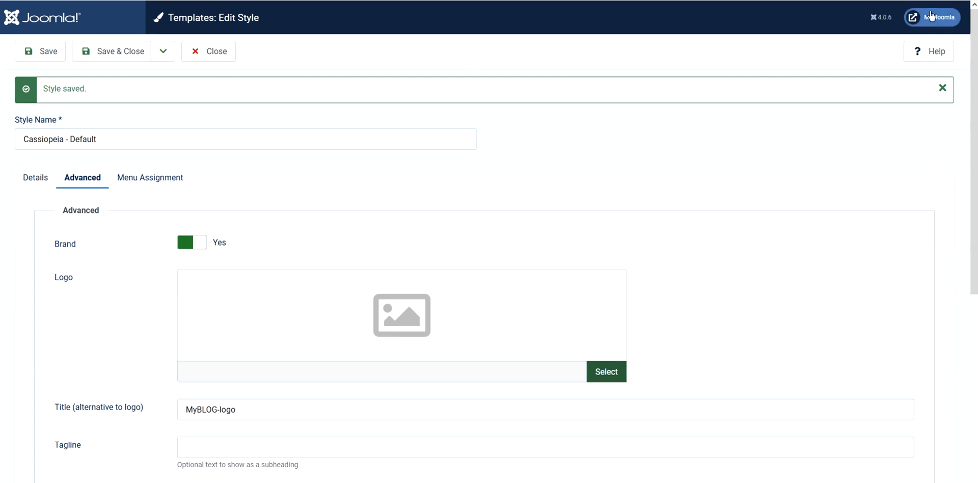
mouse_move(931, 19)
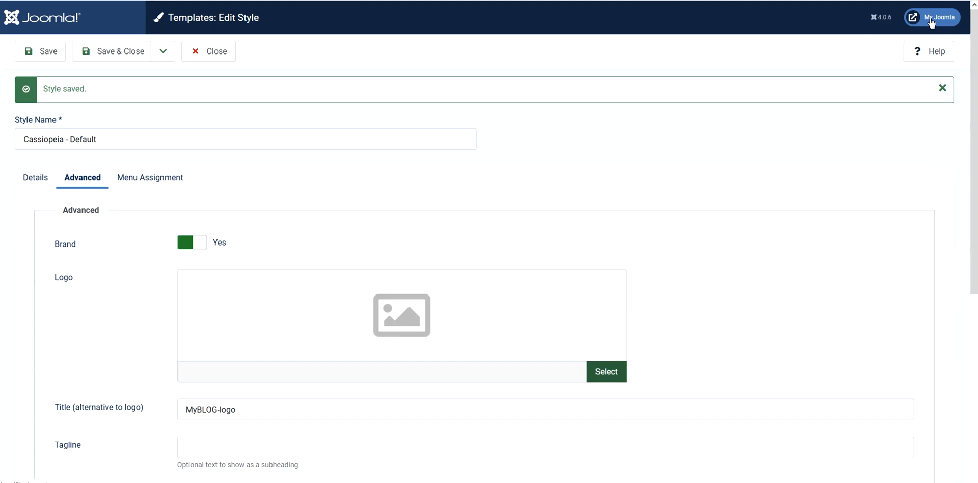
Check the MyBLOG-logo header on the public site, then start choosing a Logo image.
click(939, 16)
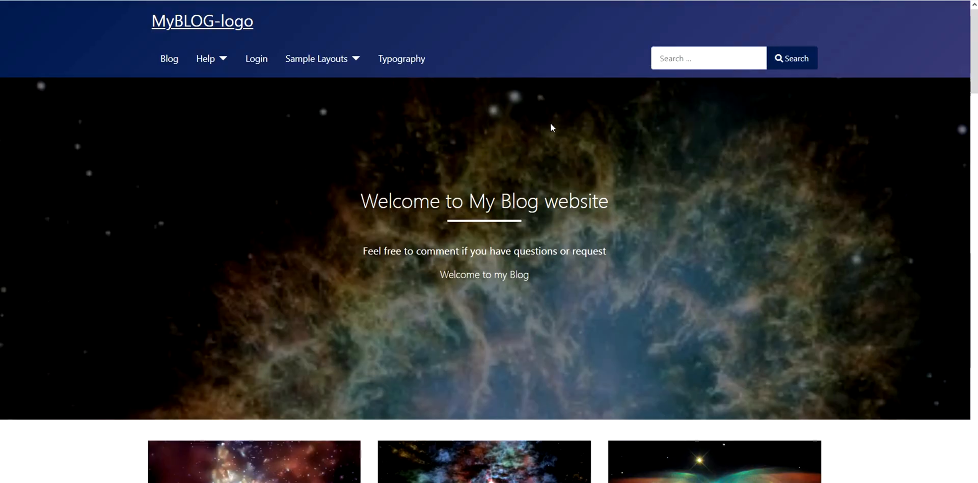
mouse_move(196, 32)
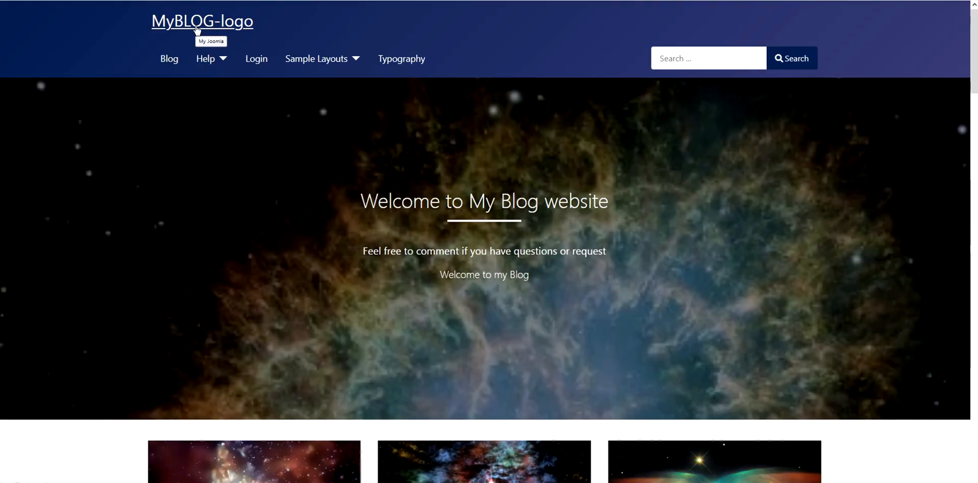
mouse_move(195, 40)
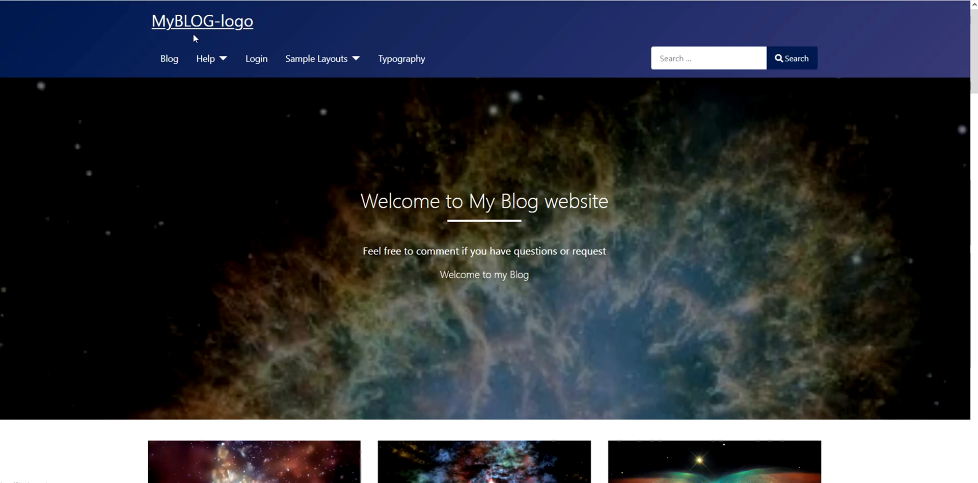
mouse_move(192, 36)
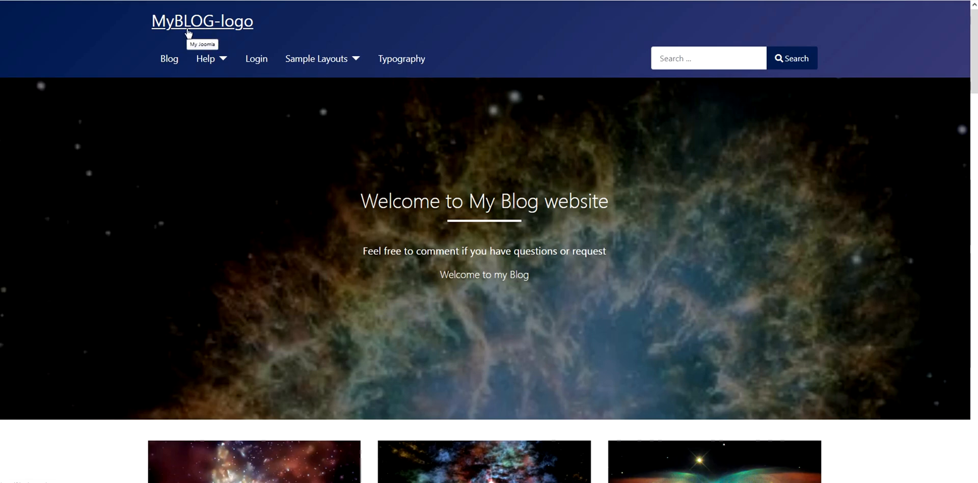
mouse_move(169, 21)
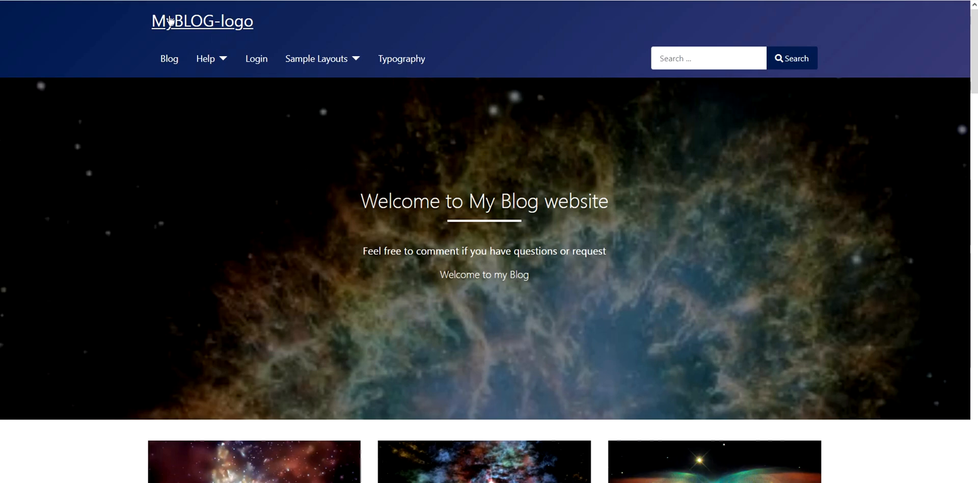
mouse_move(185, 50)
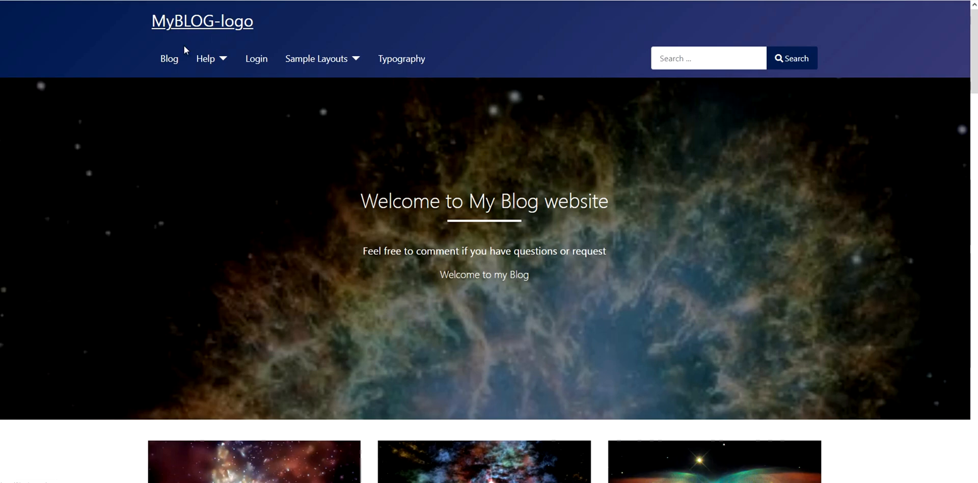
mouse_move(189, 46)
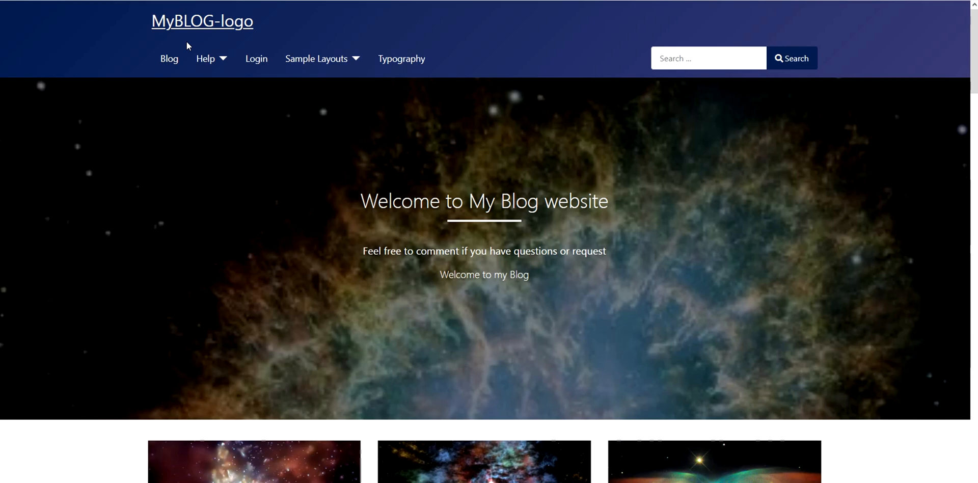
mouse_move(210, 40)
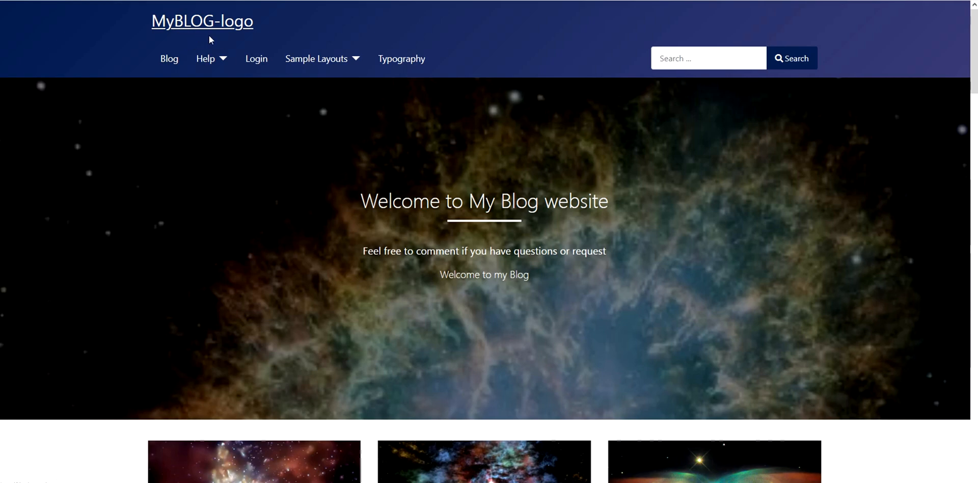
mouse_move(227, 28)
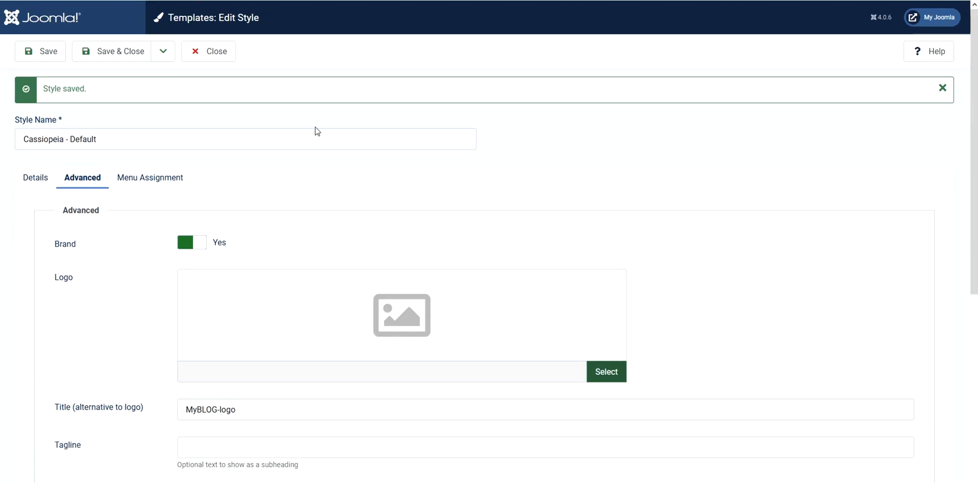
scroll(down, 3)
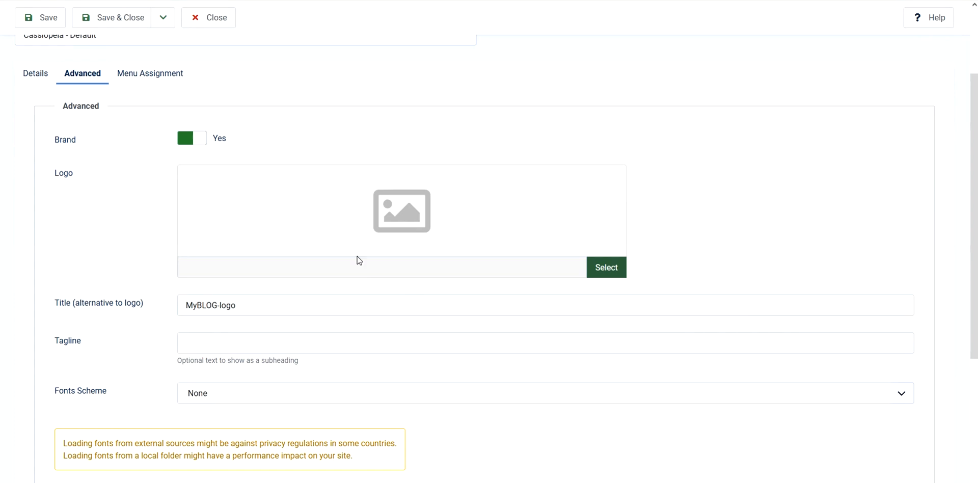
click(606, 268)
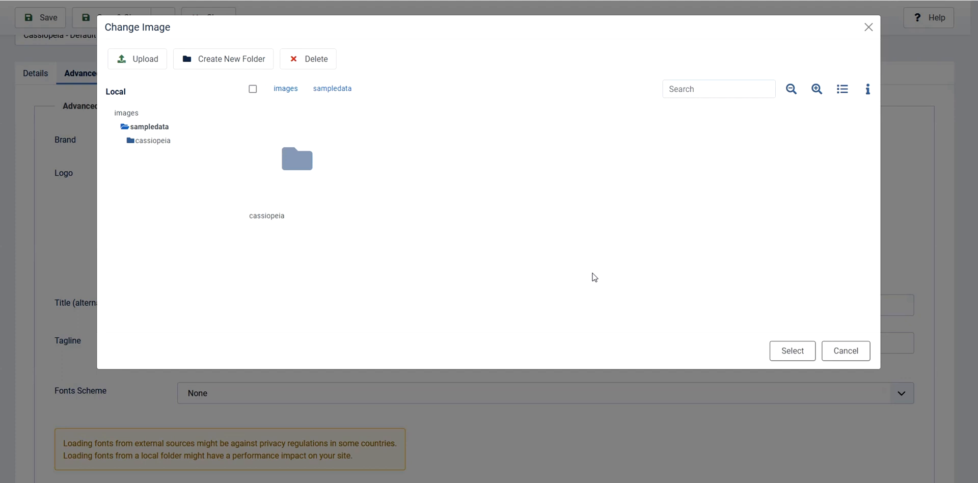
mouse_move(563, 266)
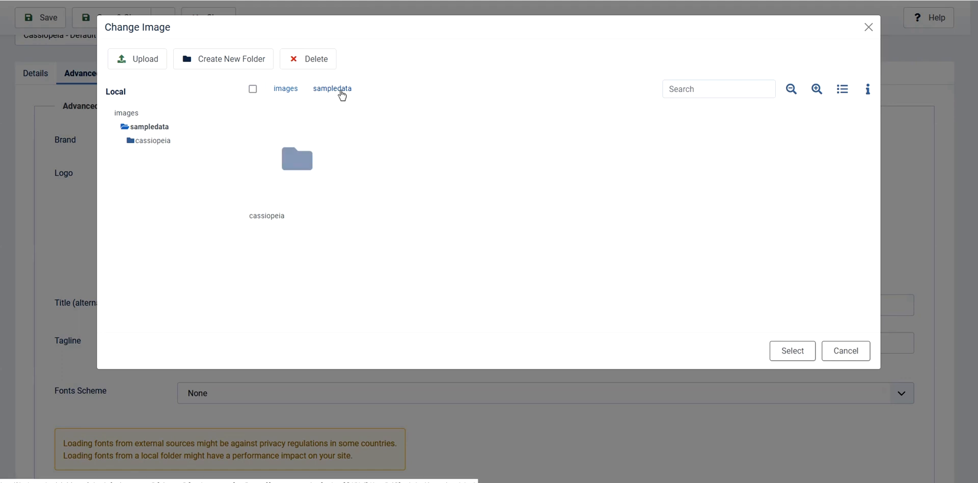
mouse_move(339, 107)
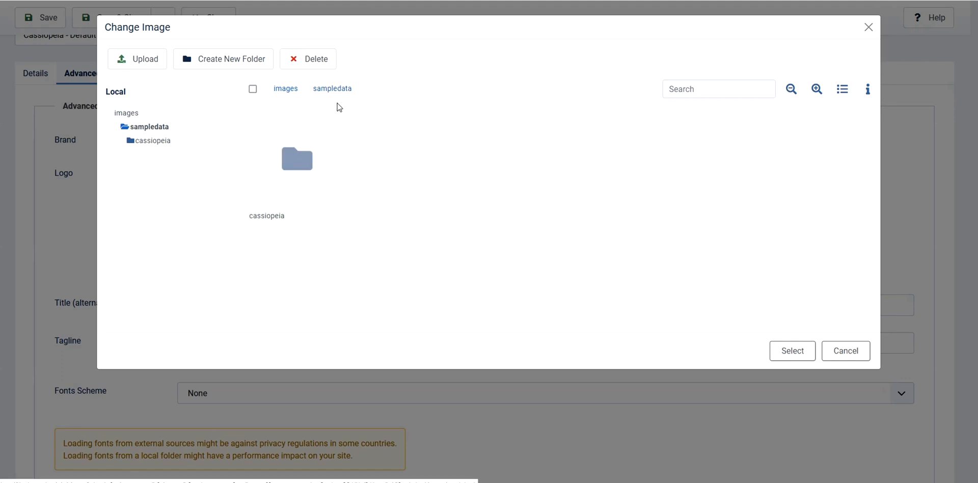
mouse_move(333, 93)
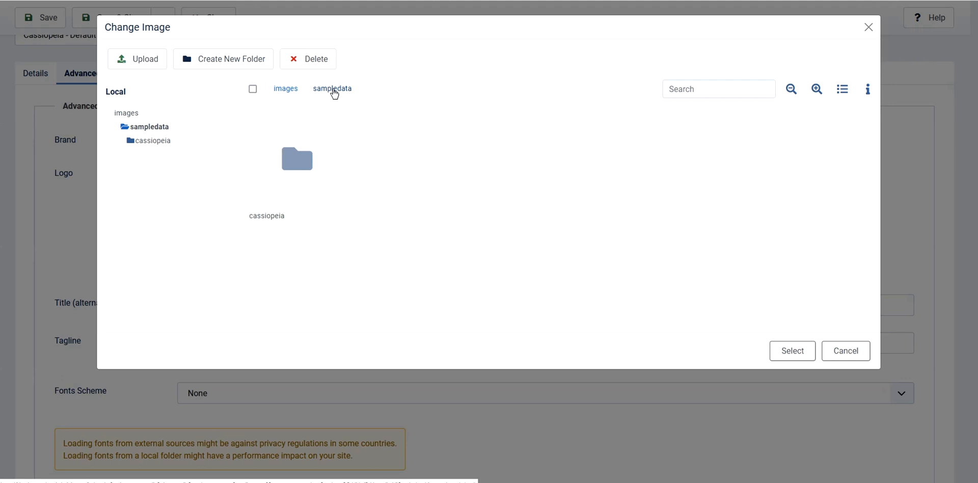
Select nasa1-640.jpg from the sampledata/cassiopeia folder as the style's logo.
click(297, 159)
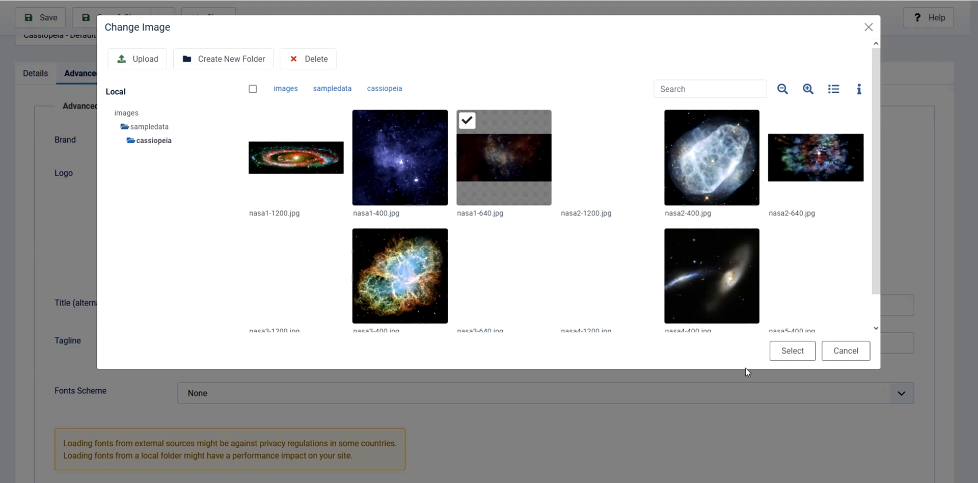
click(291, 163)
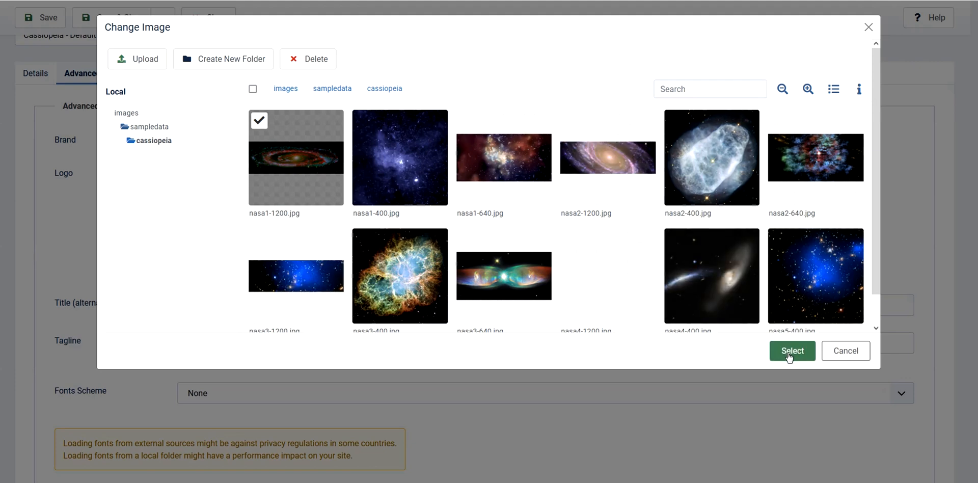
click(793, 351)
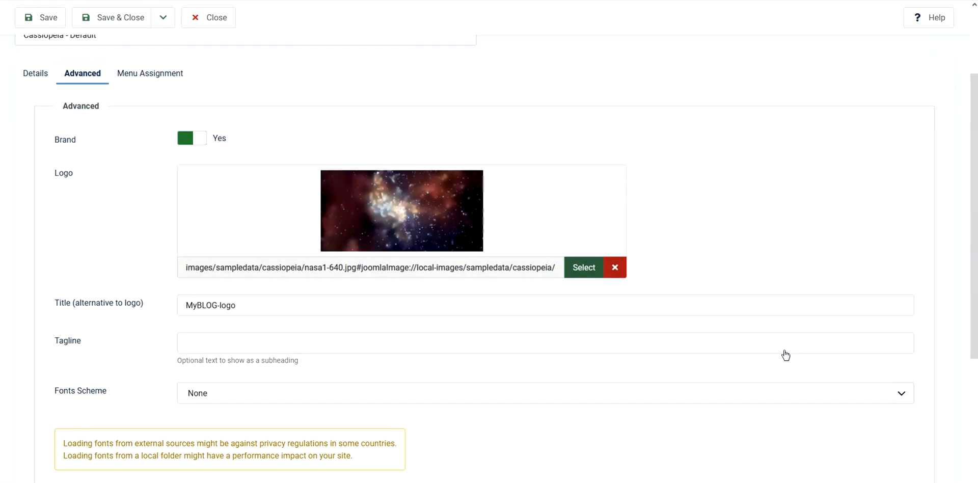
mouse_move(224, 323)
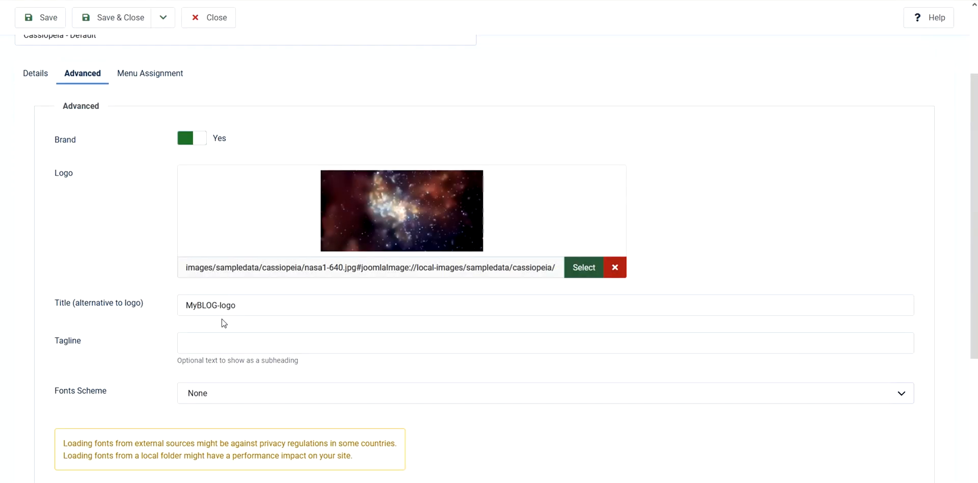
mouse_move(158, 316)
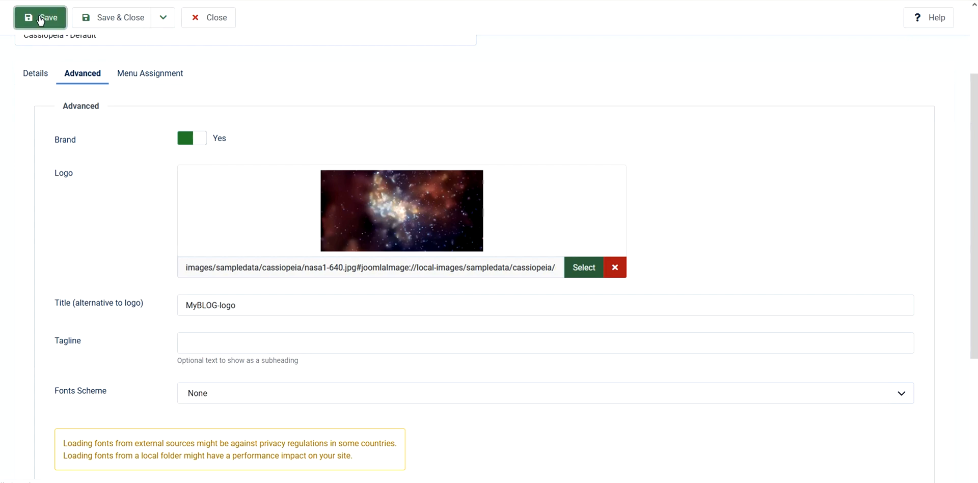
Save the style with the new logo and view it on the public site.
click(41, 17)
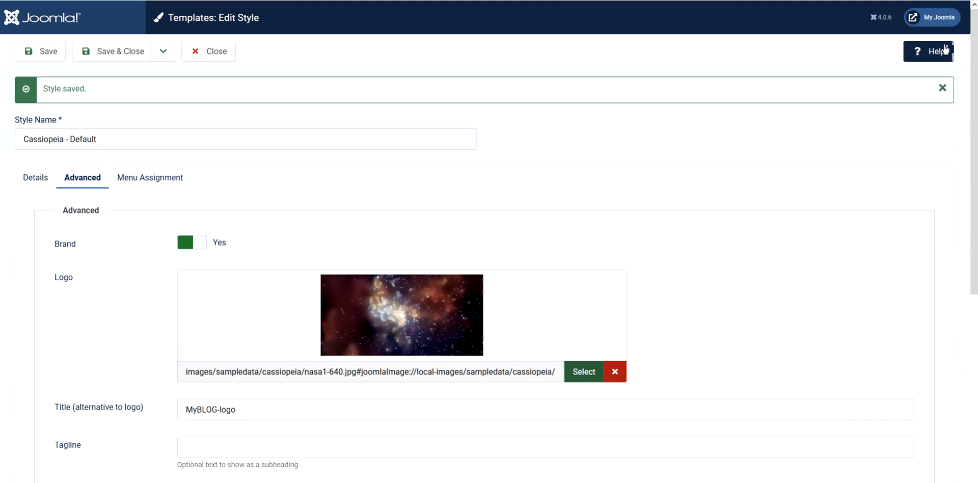
mouse_move(936, 20)
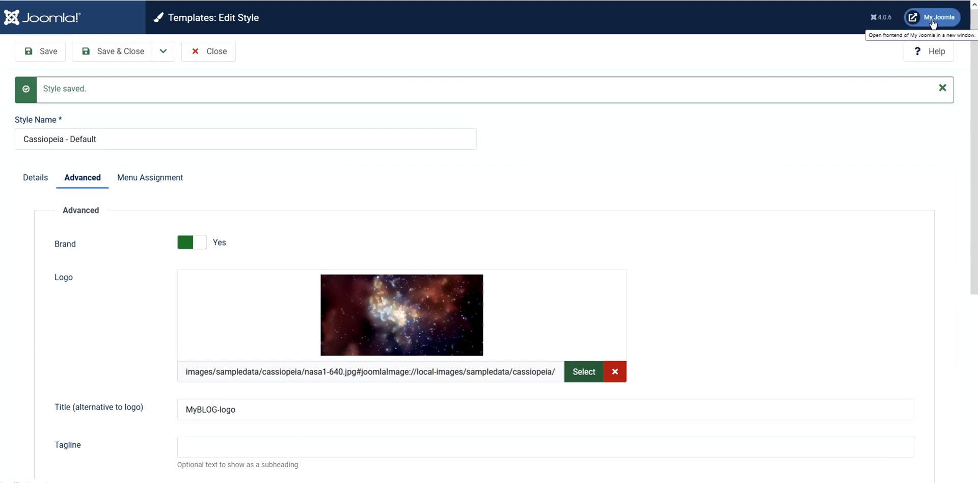
click(937, 17)
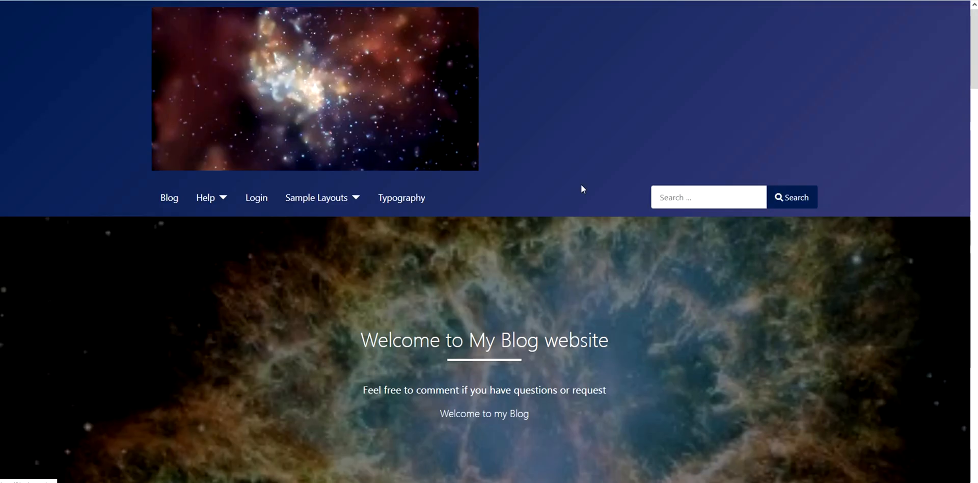
mouse_move(330, 103)
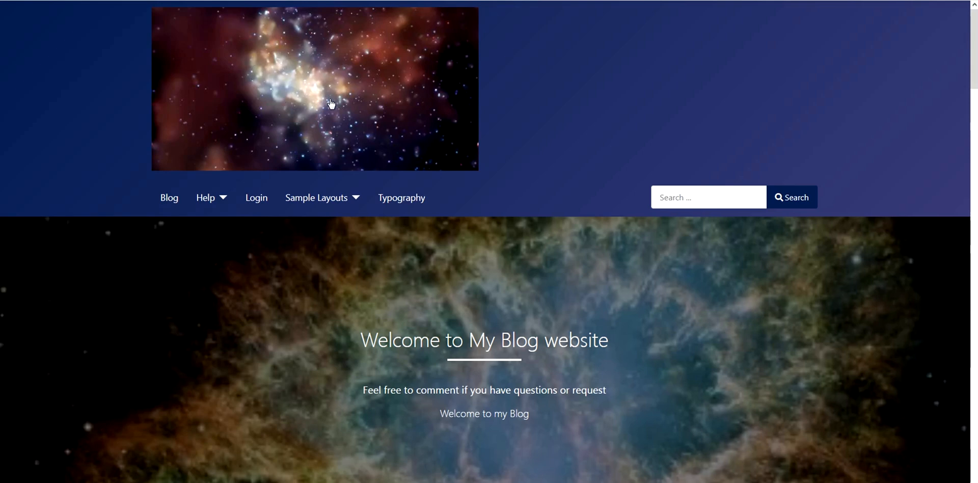
mouse_move(292, 98)
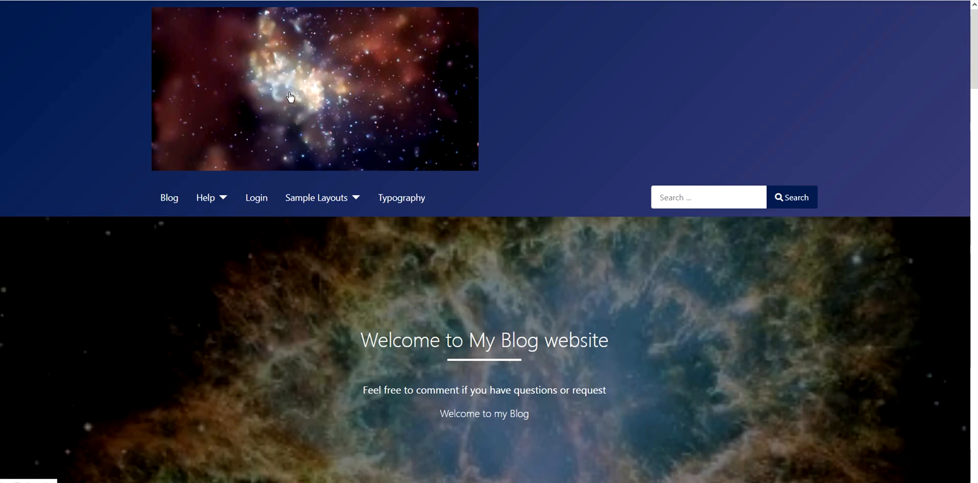
mouse_move(527, 145)
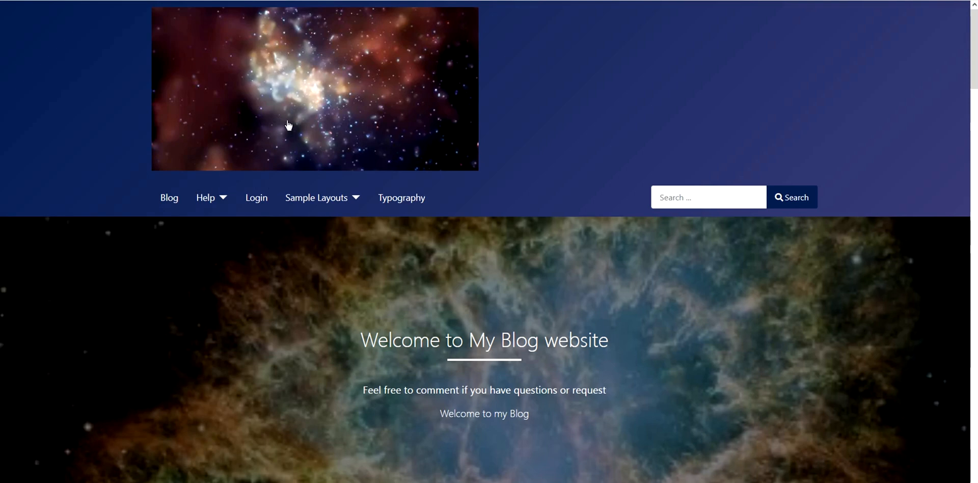
mouse_move(297, 181)
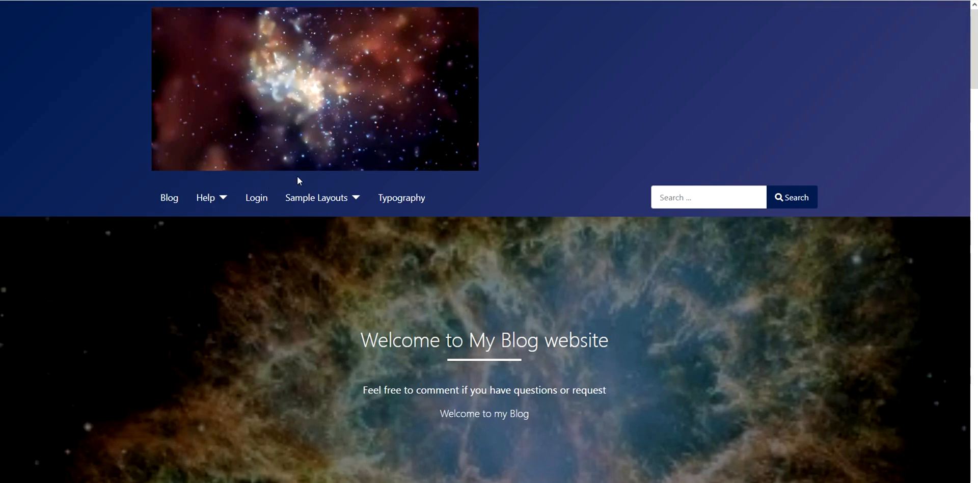
mouse_move(382, 183)
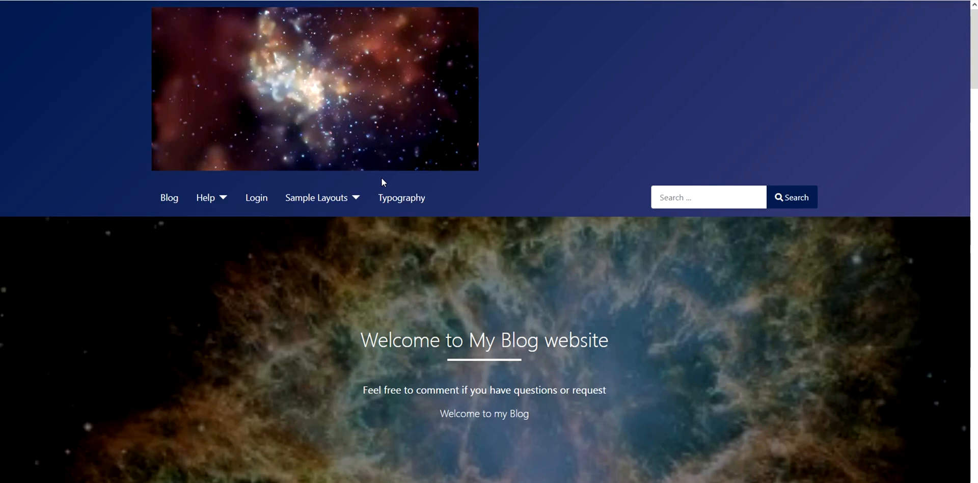
mouse_move(324, 56)
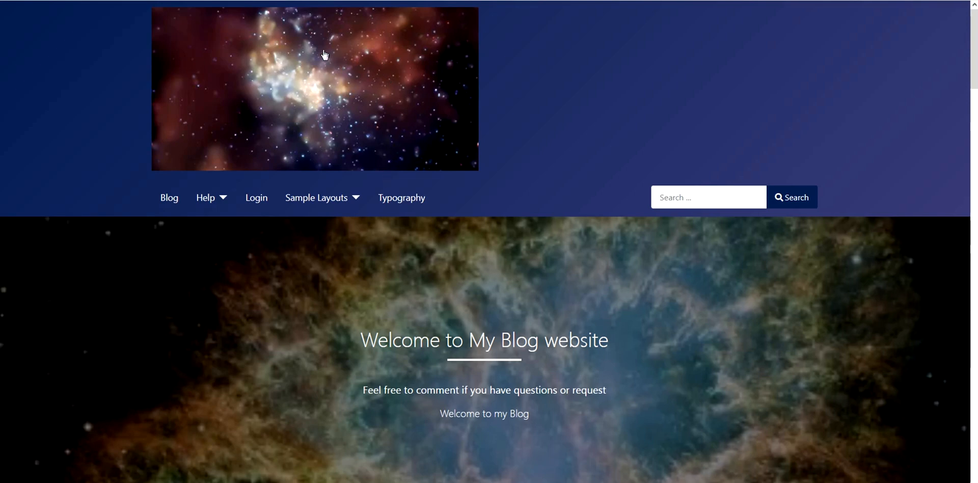
mouse_move(269, 187)
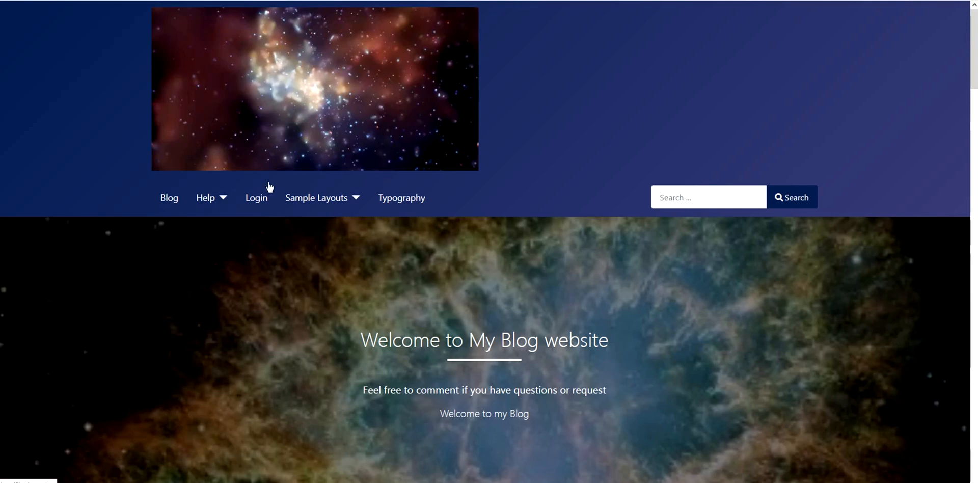
mouse_move(288, 77)
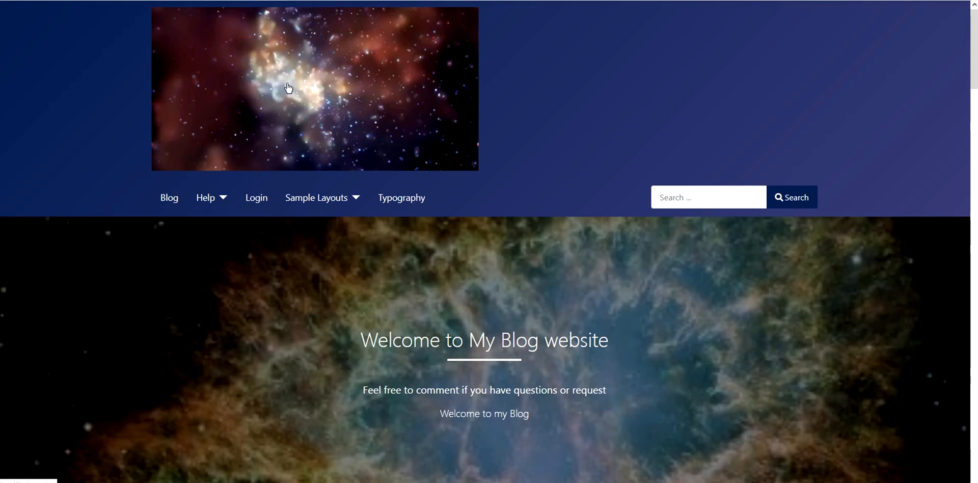
Scroll down the Advanced settings to the Logo field in the style editor.
scroll(down, 3)
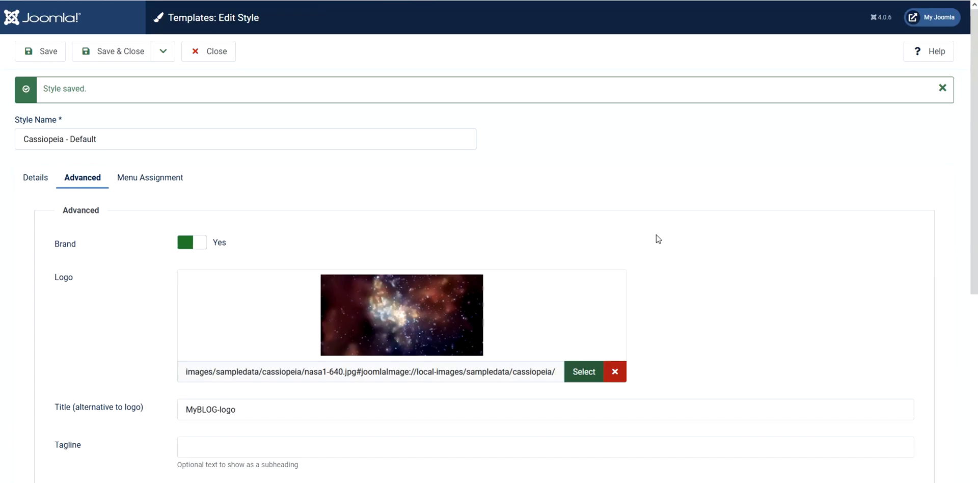
Clear the nasa1-640.jpg logo image from the style and save it.
scroll(down, 3)
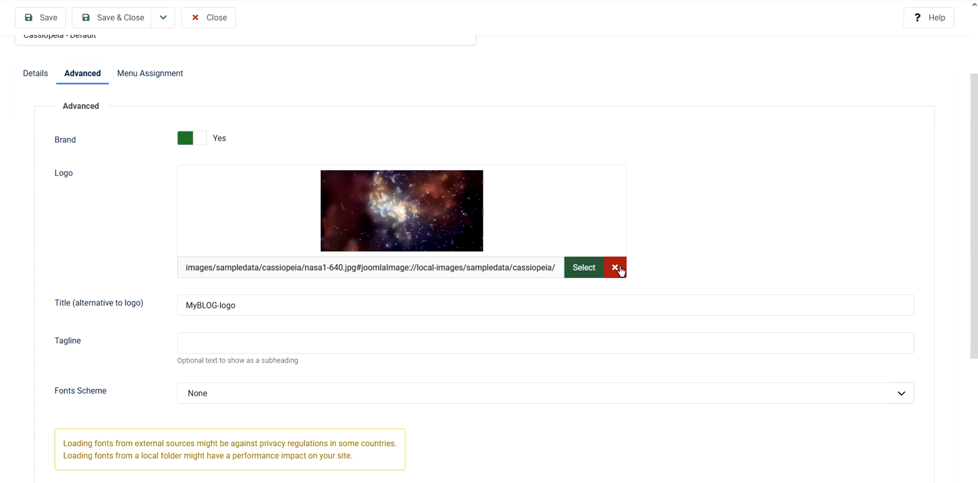
mouse_move(620, 276)
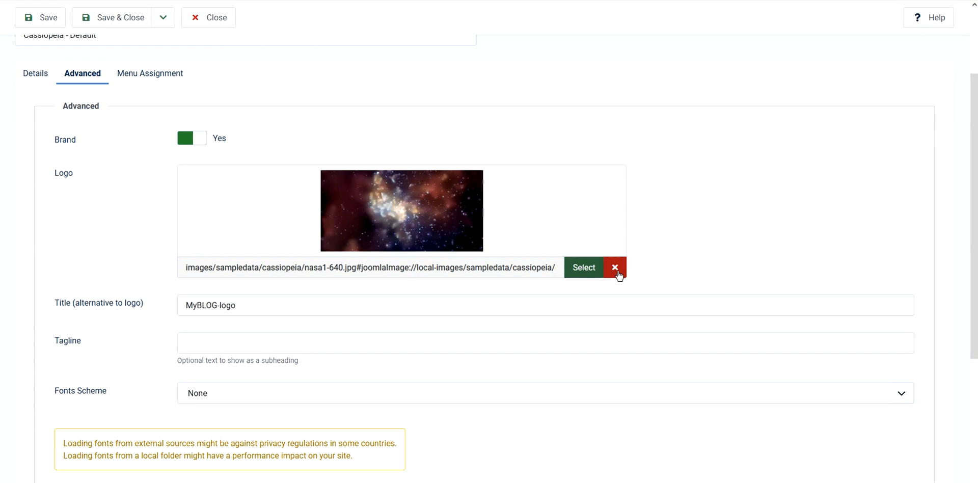
click(617, 268)
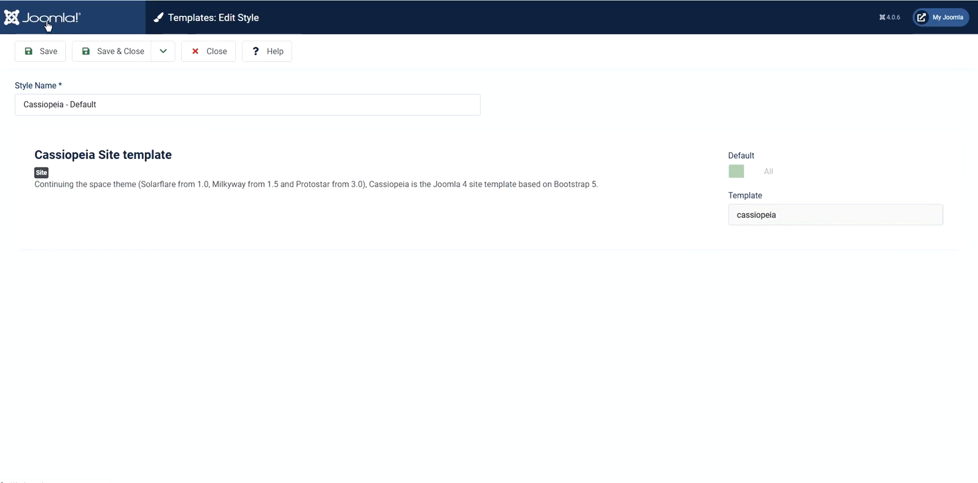
scroll(down, 3)
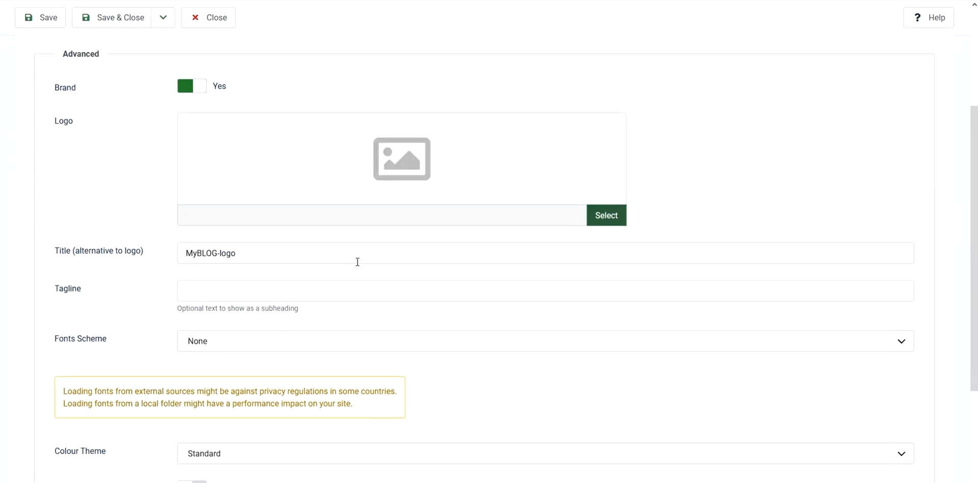
click(40, 17)
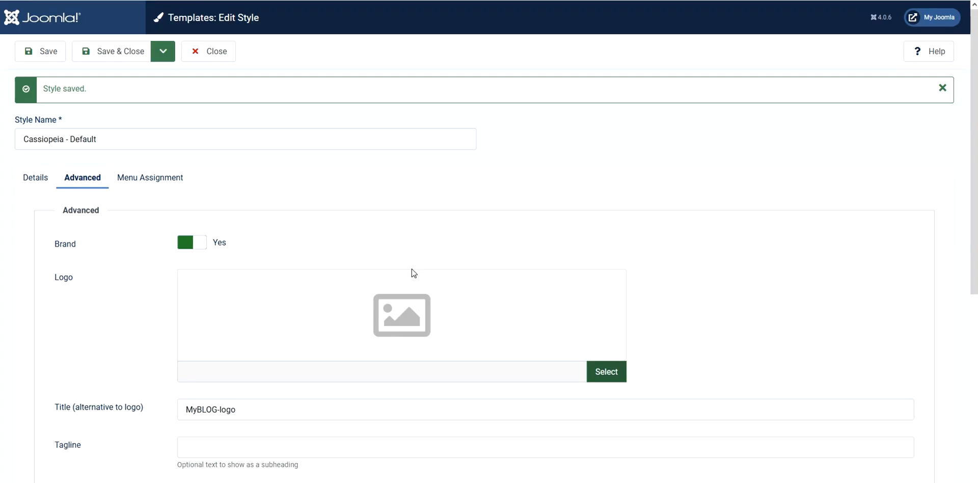
mouse_move(395, 267)
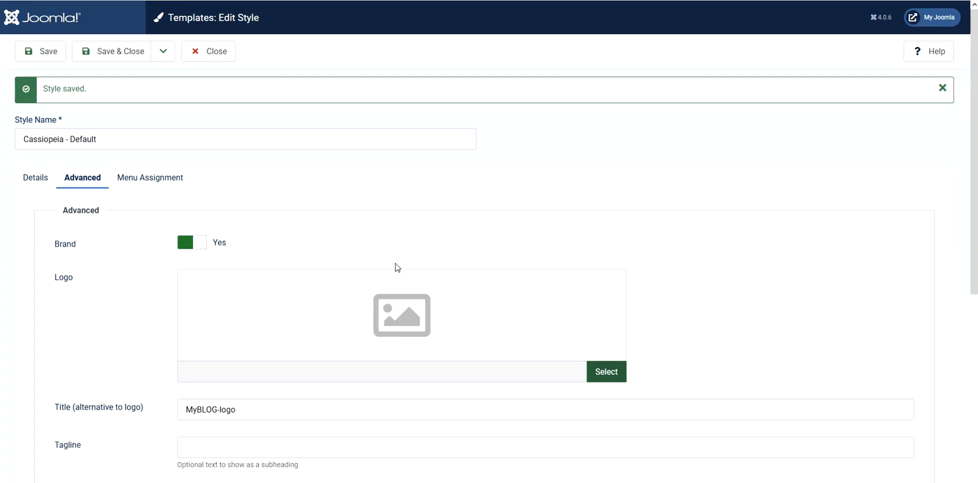
mouse_move(69, 244)
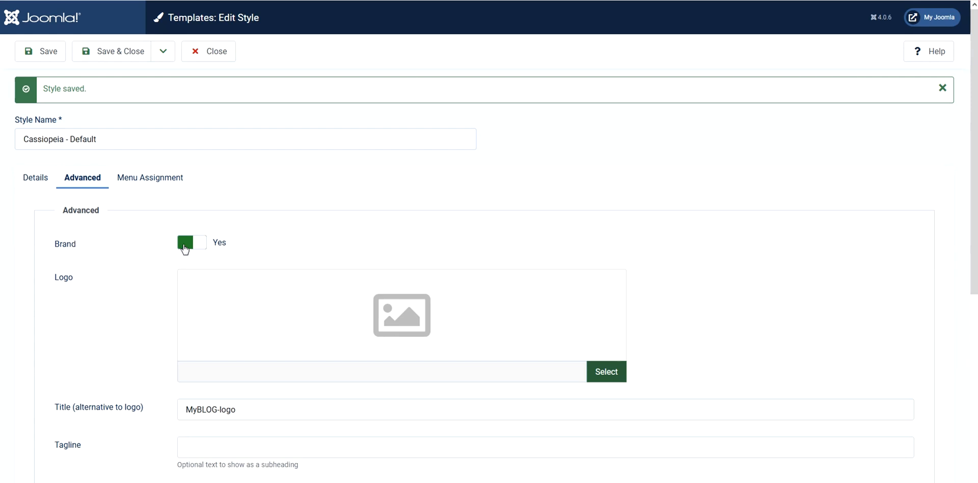
Switch the Cassiopeia style's Brand option to No.
click(191, 242)
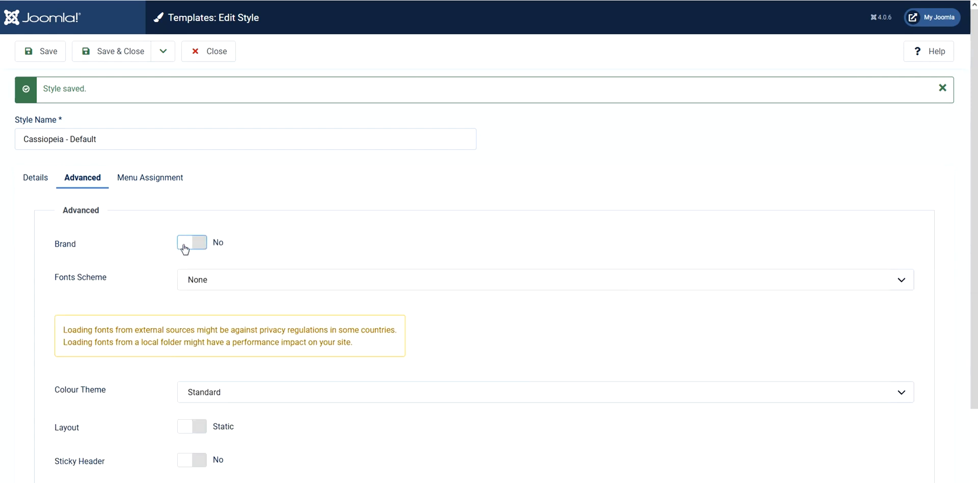
scroll(down, 3)
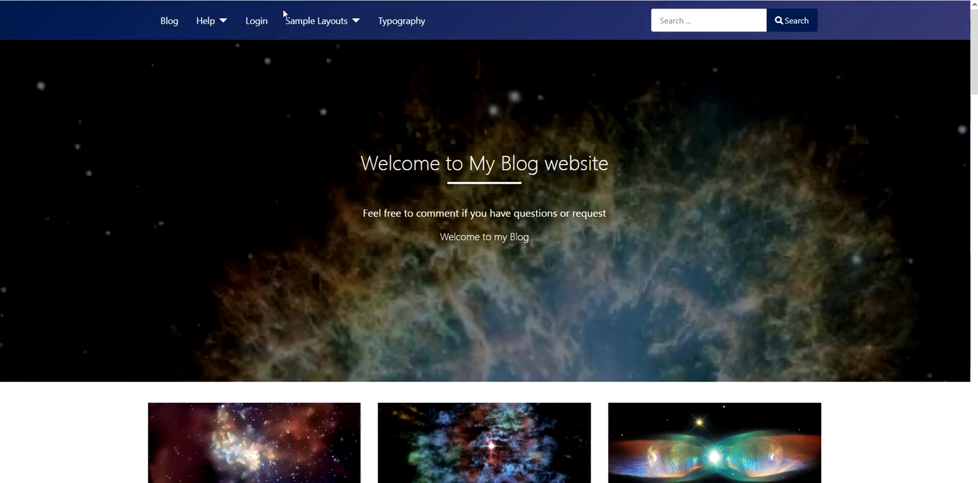
mouse_move(273, 37)
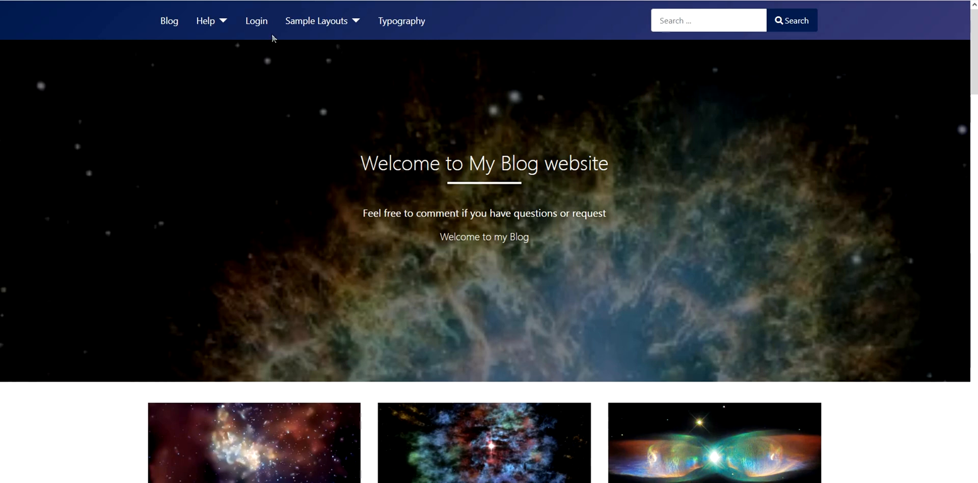
mouse_move(191, 15)
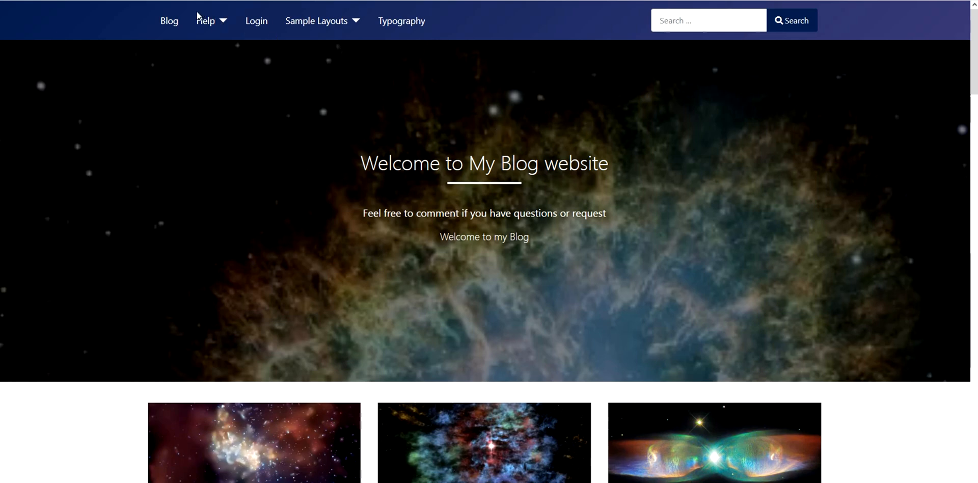
mouse_move(192, 39)
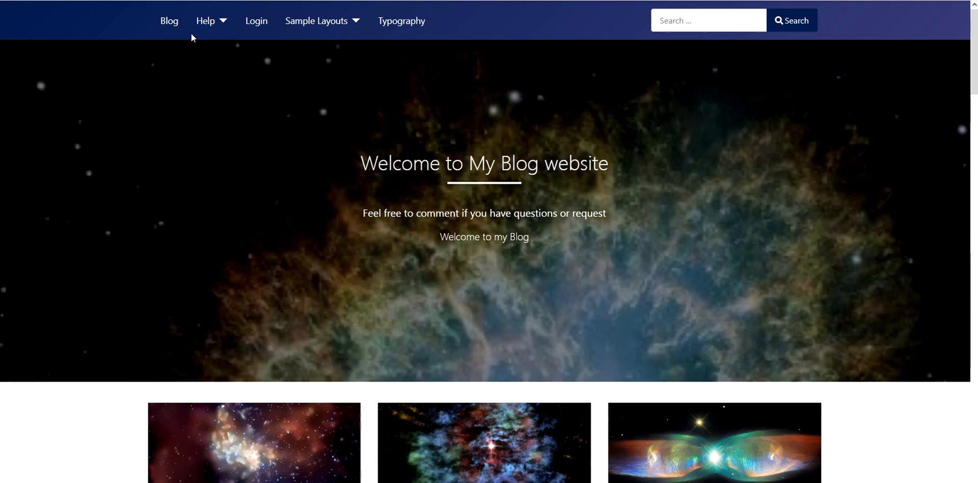
mouse_move(169, 26)
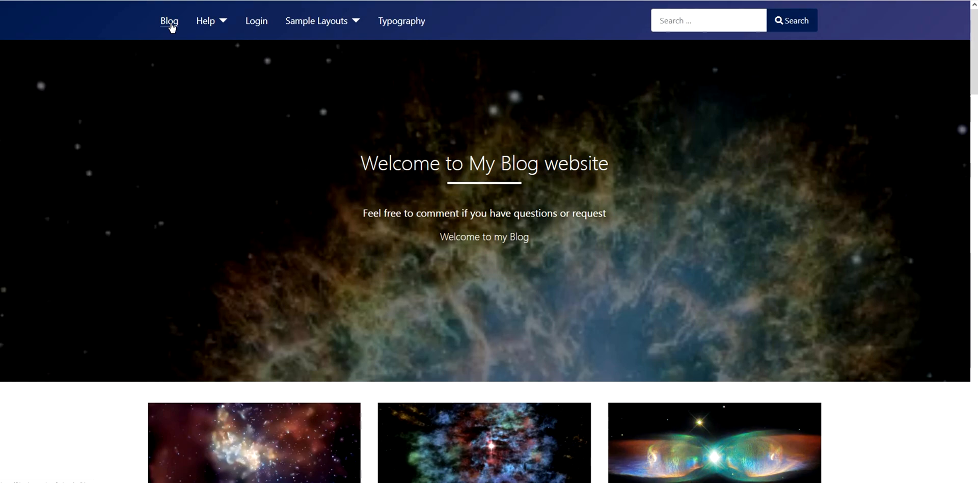
mouse_move(580, 158)
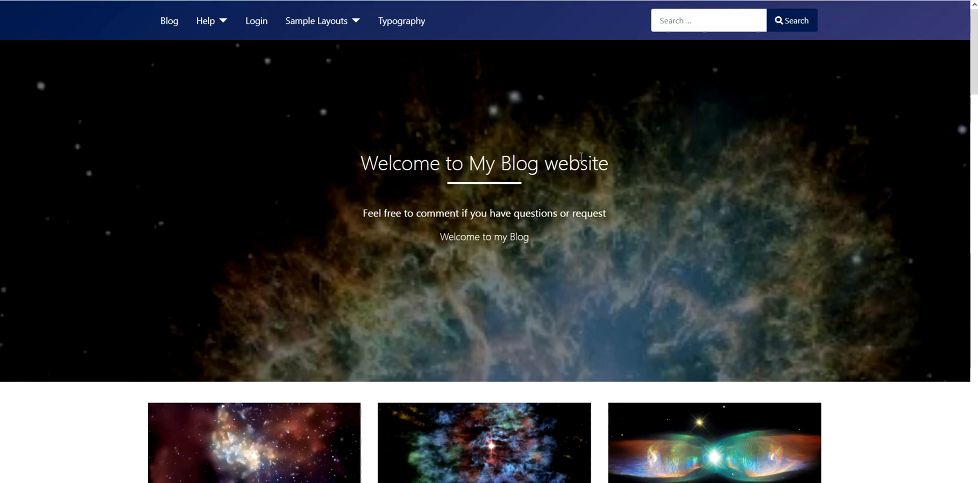
mouse_move(299, 32)
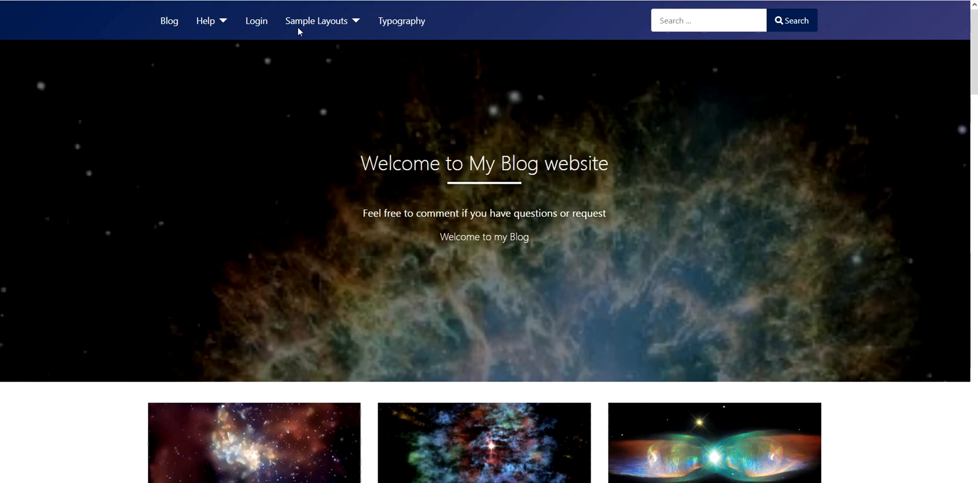
mouse_move(305, 122)
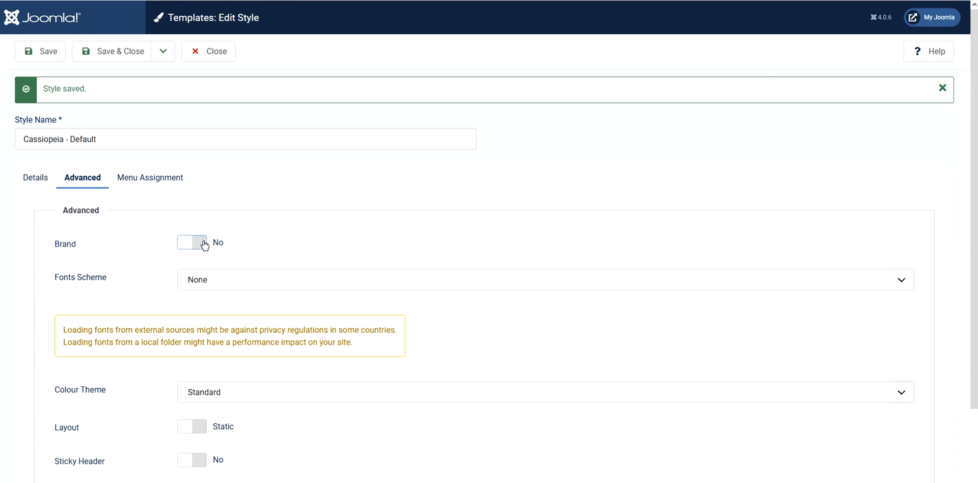
Switch the Brand option back to Yes, restoring the empty Logo and MyBLOG-logo title fields.
click(191, 242)
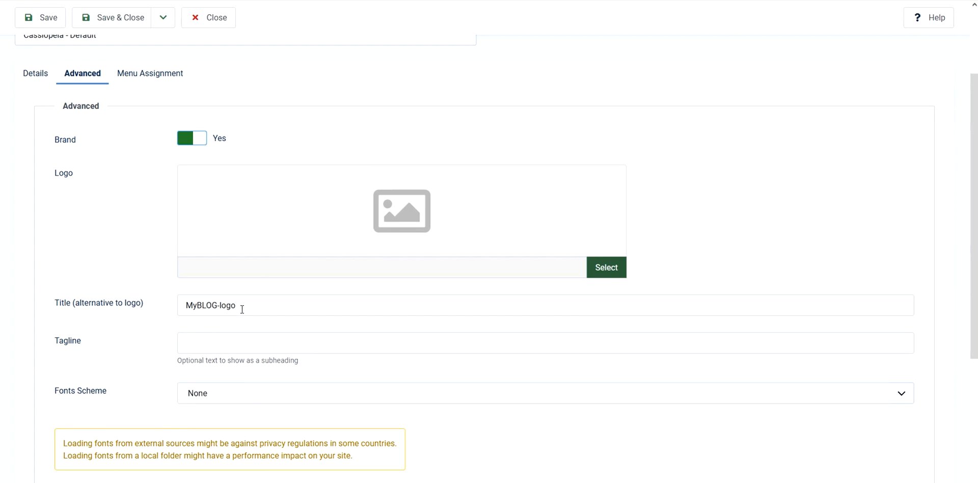
scroll(down, 3)
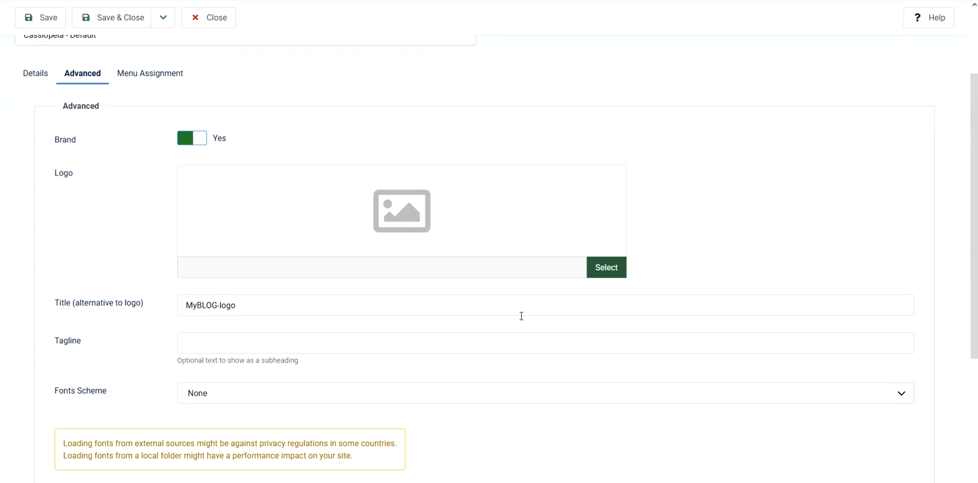
mouse_move(510, 323)
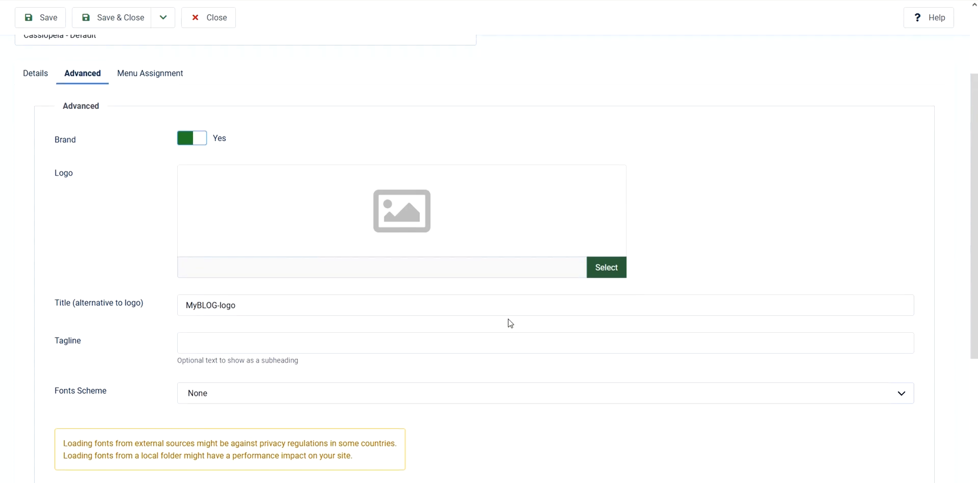
mouse_move(503, 325)
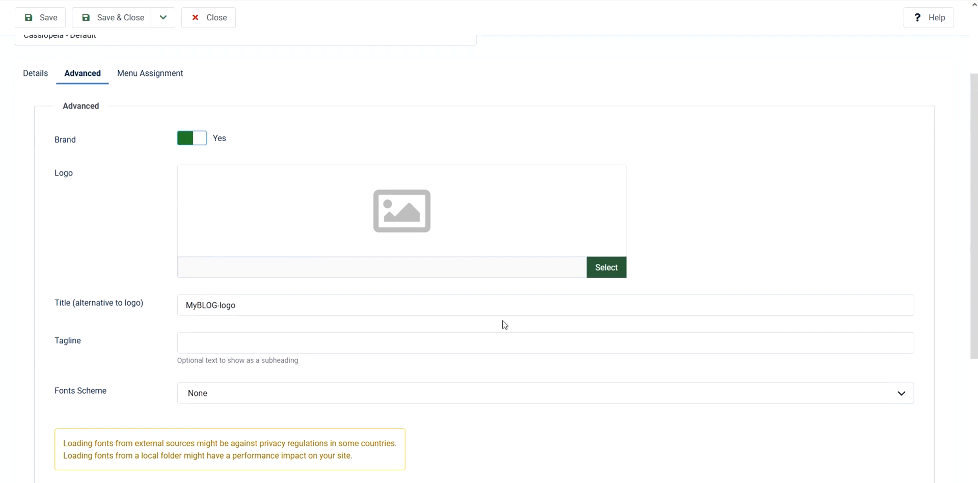